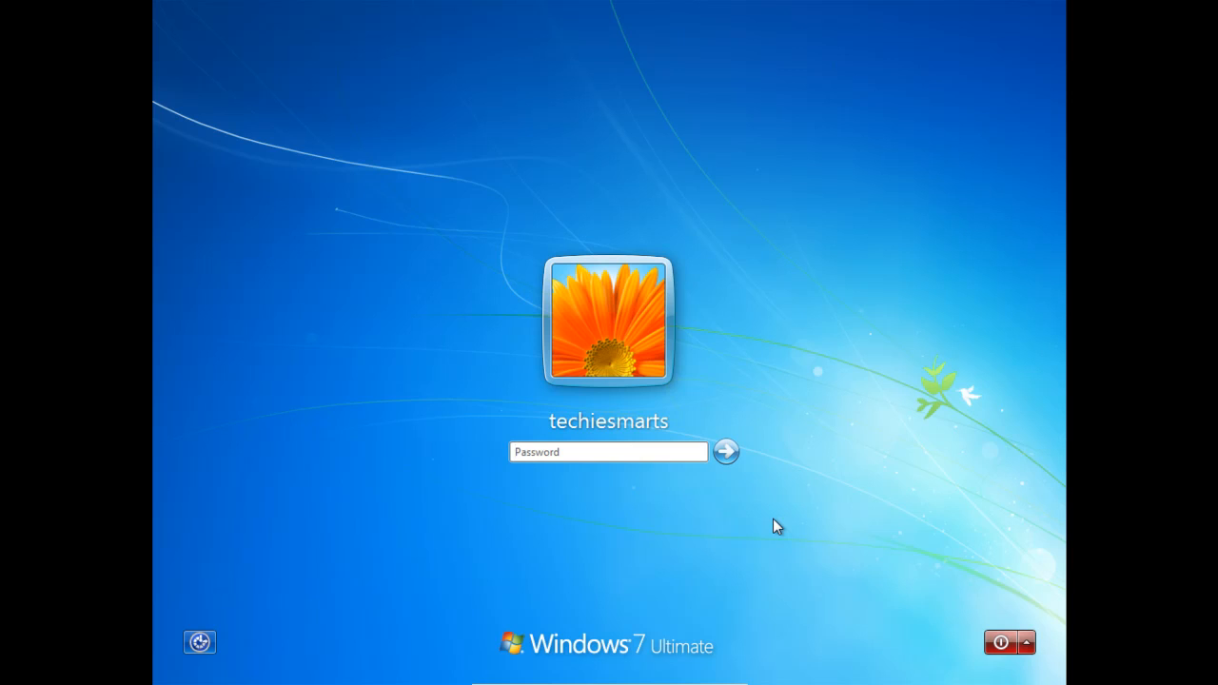
Submit a wrong two-character password at the Windows 7 login and dismiss the error.
text(••)
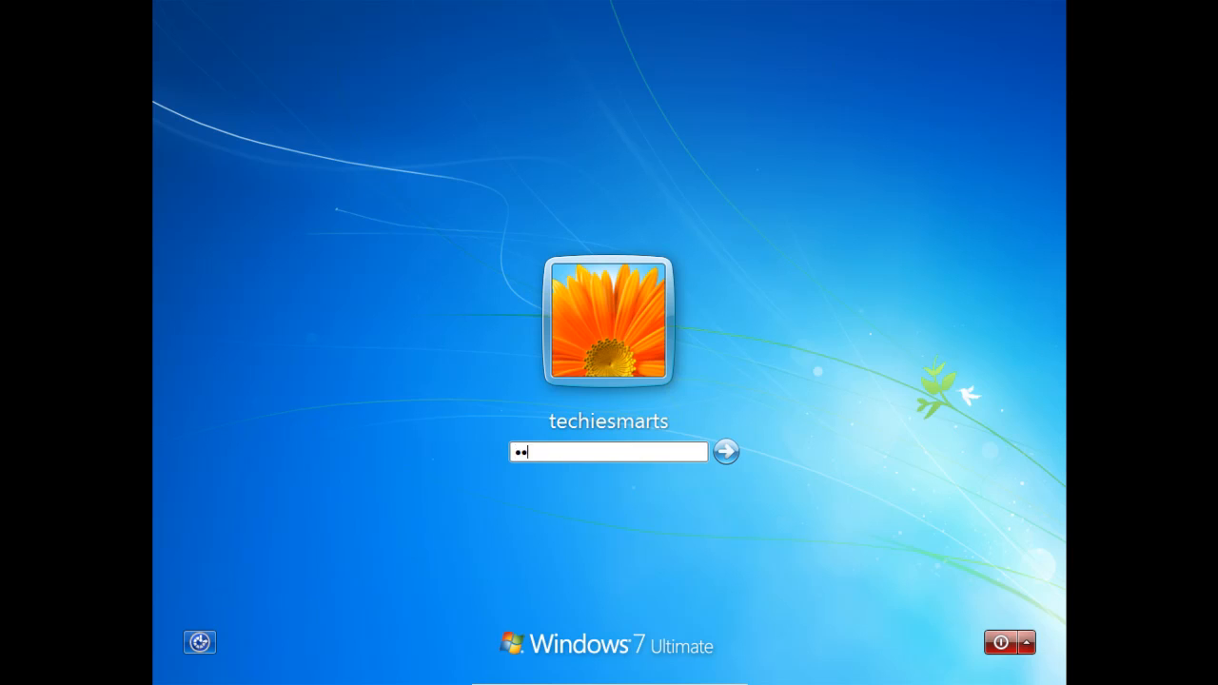
click(725, 451)
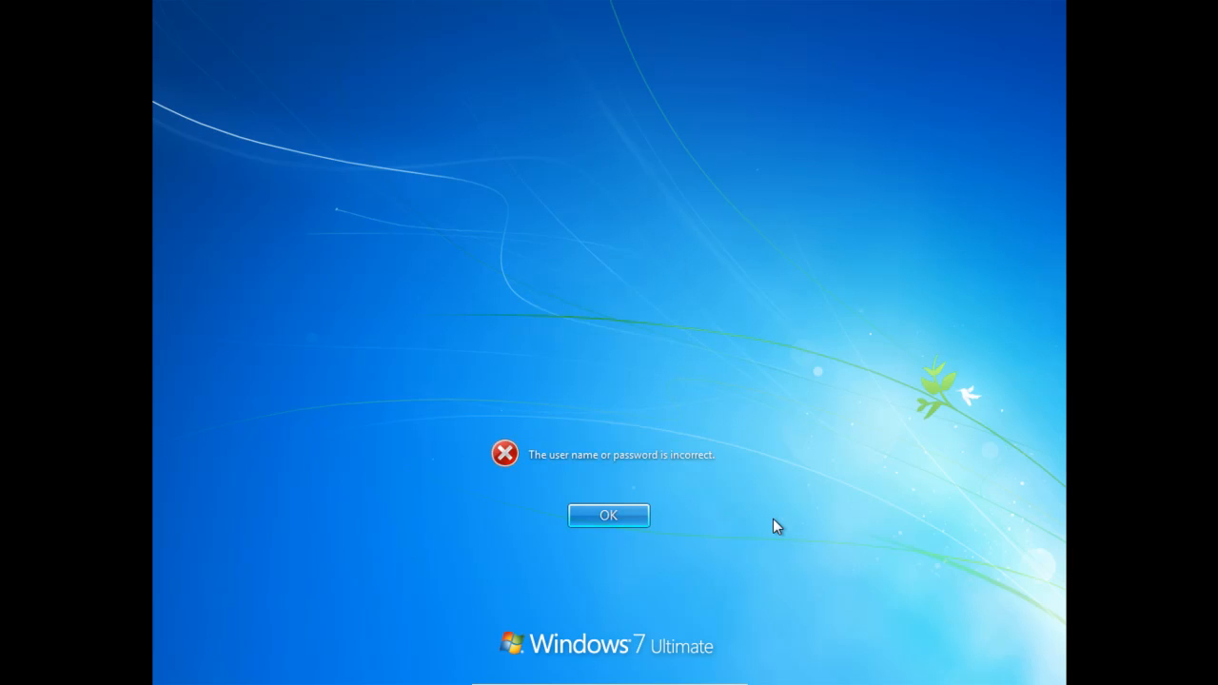
mouse_move(596, 482)
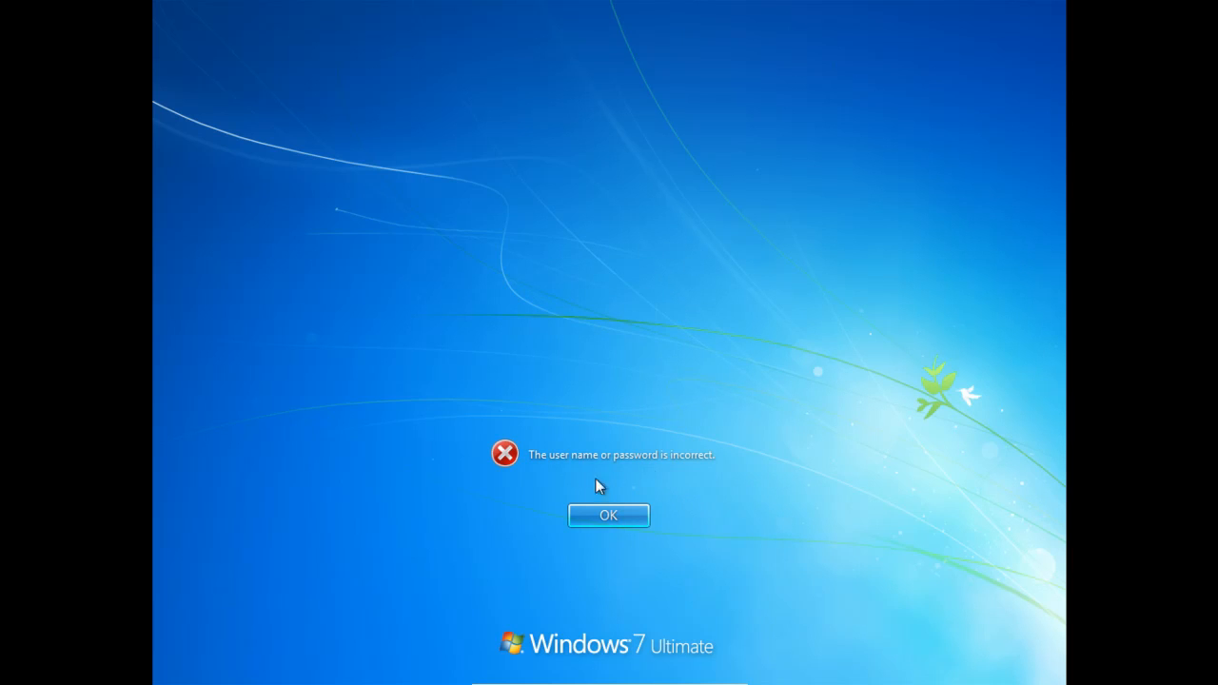
click(607, 514)
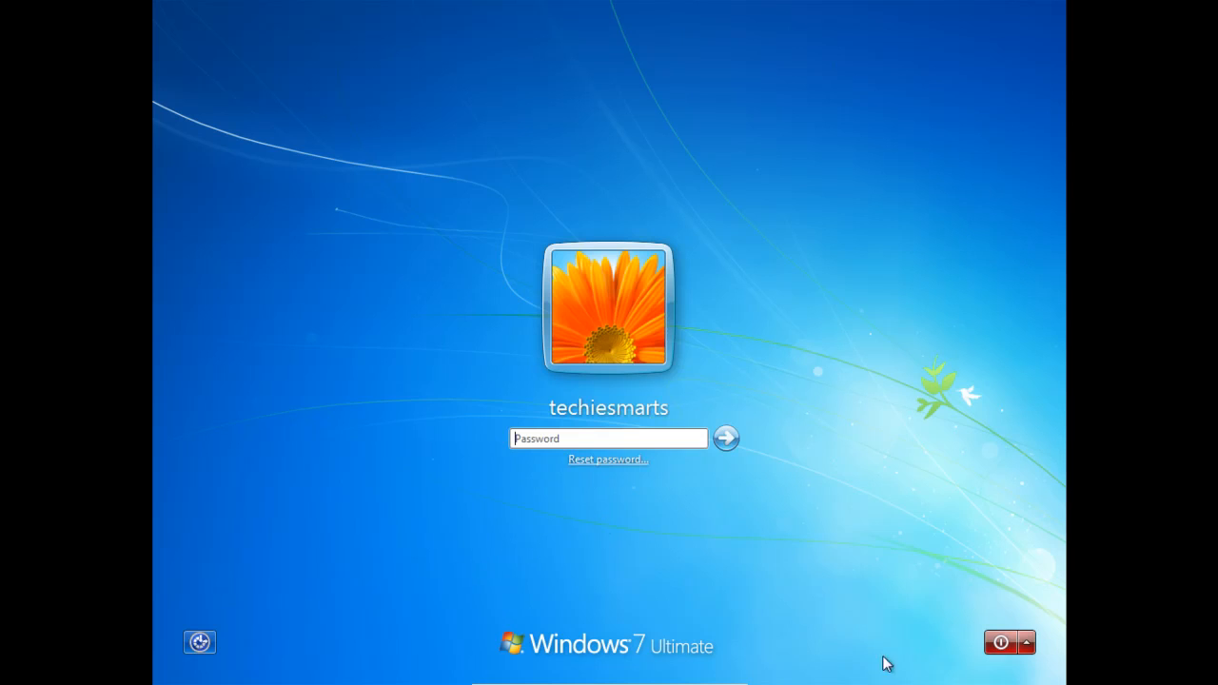
mouse_move(1030, 640)
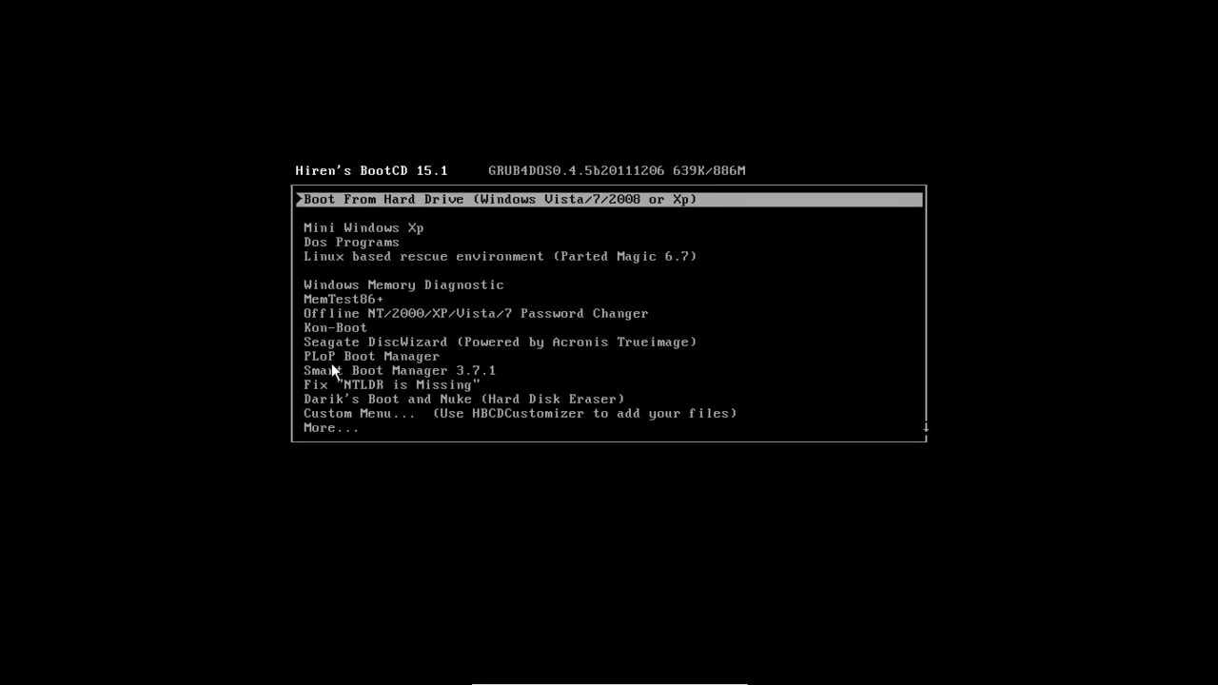
mouse_move(426, 183)
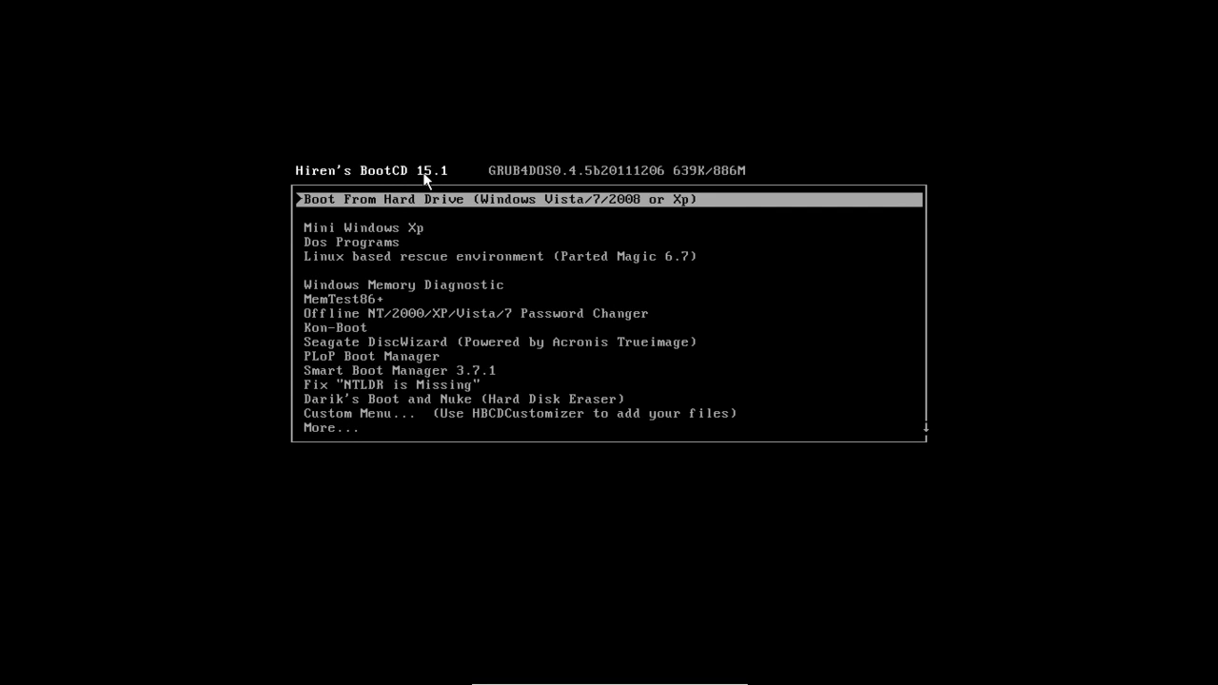
mouse_move(441, 186)
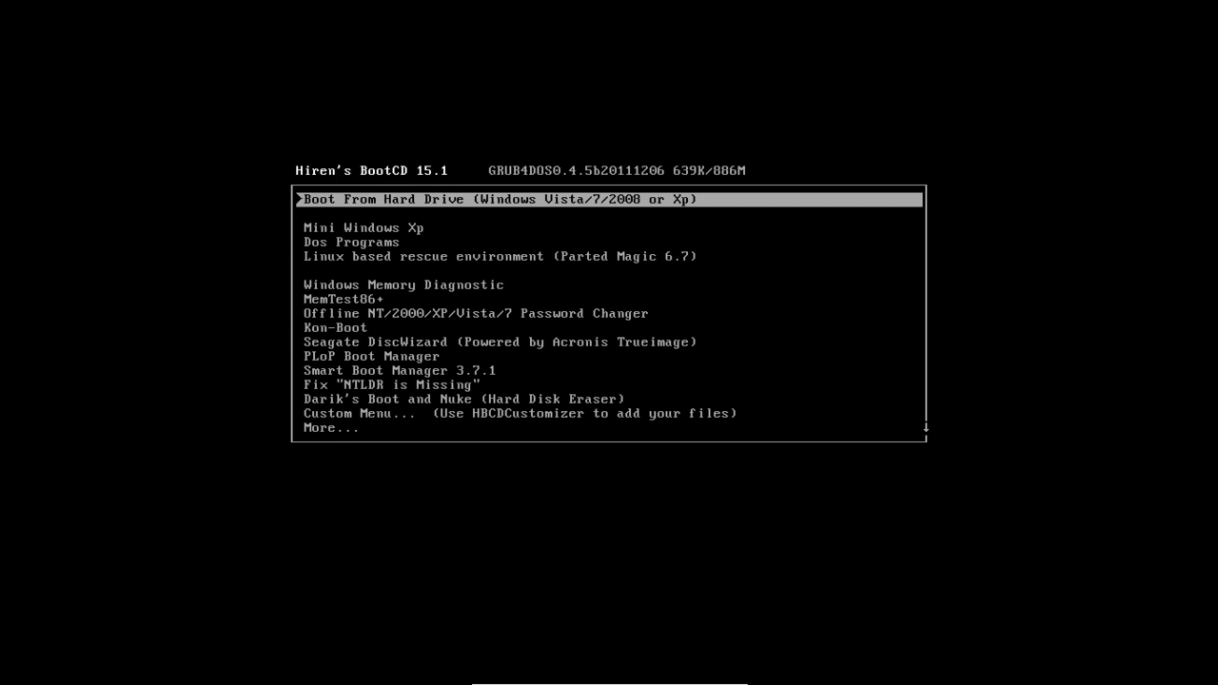
Move the Hiren's BootCD boot menu selection down one entry.
key(Down)
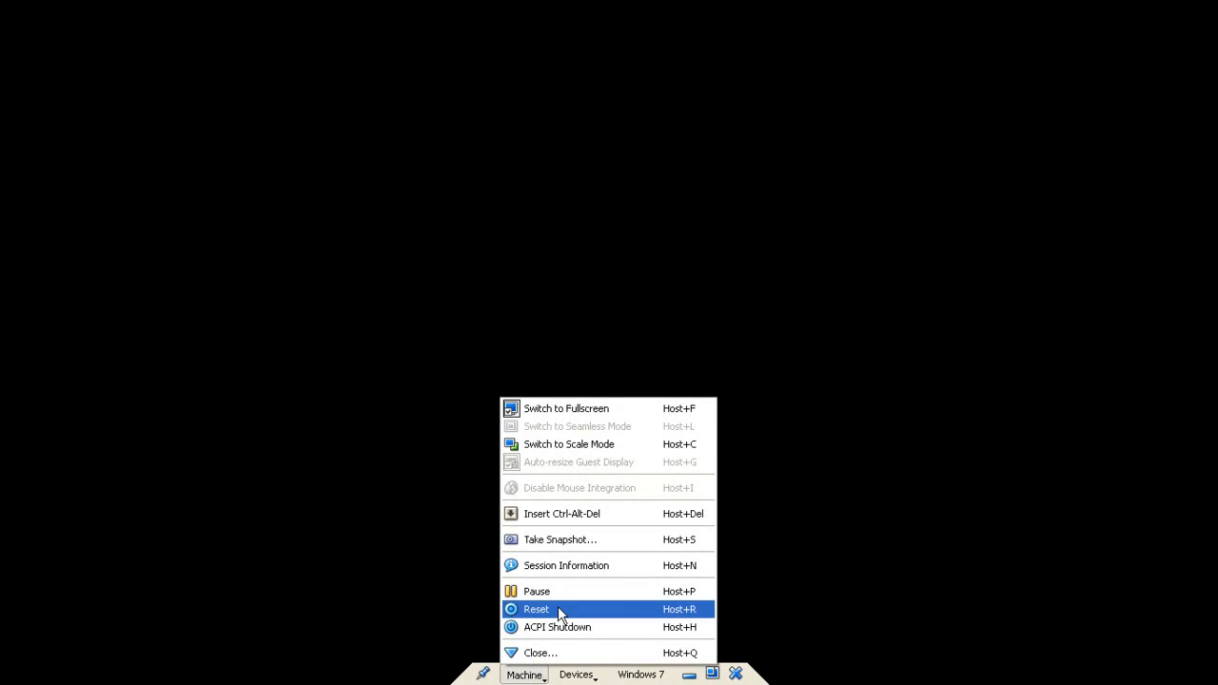
Reset the VM and browse boot entries from Memory Diagnostic down to Fix NTLDR is Missing.
click(535, 609)
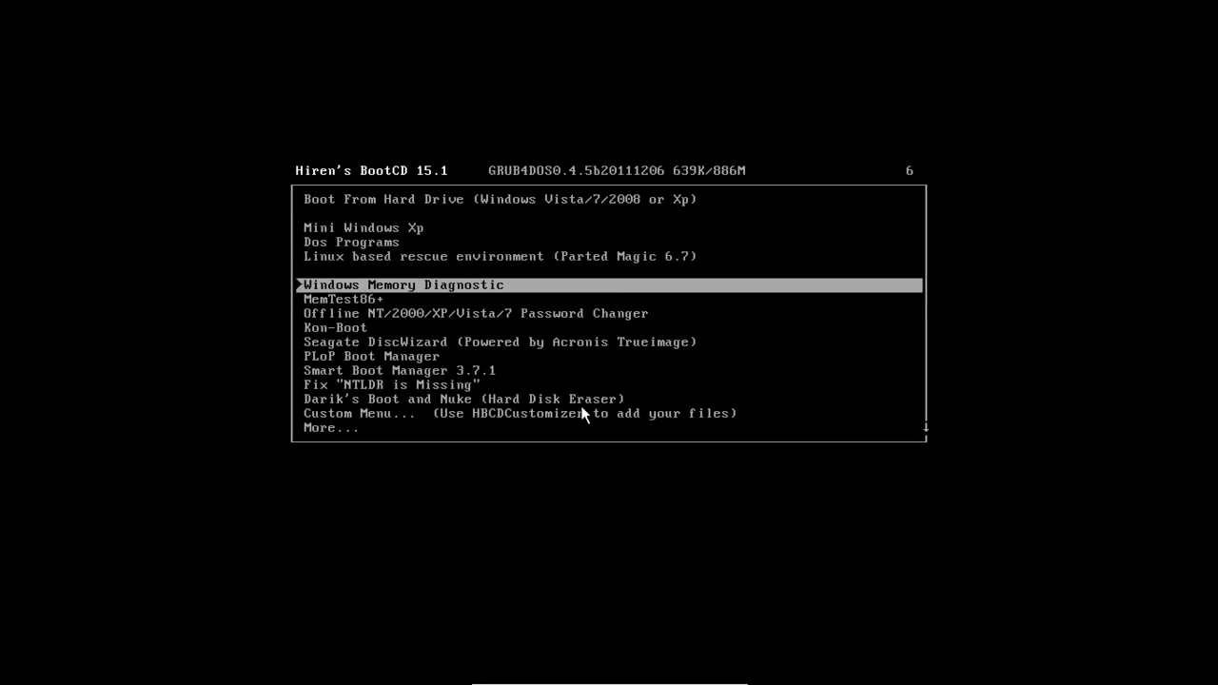
key(Down)
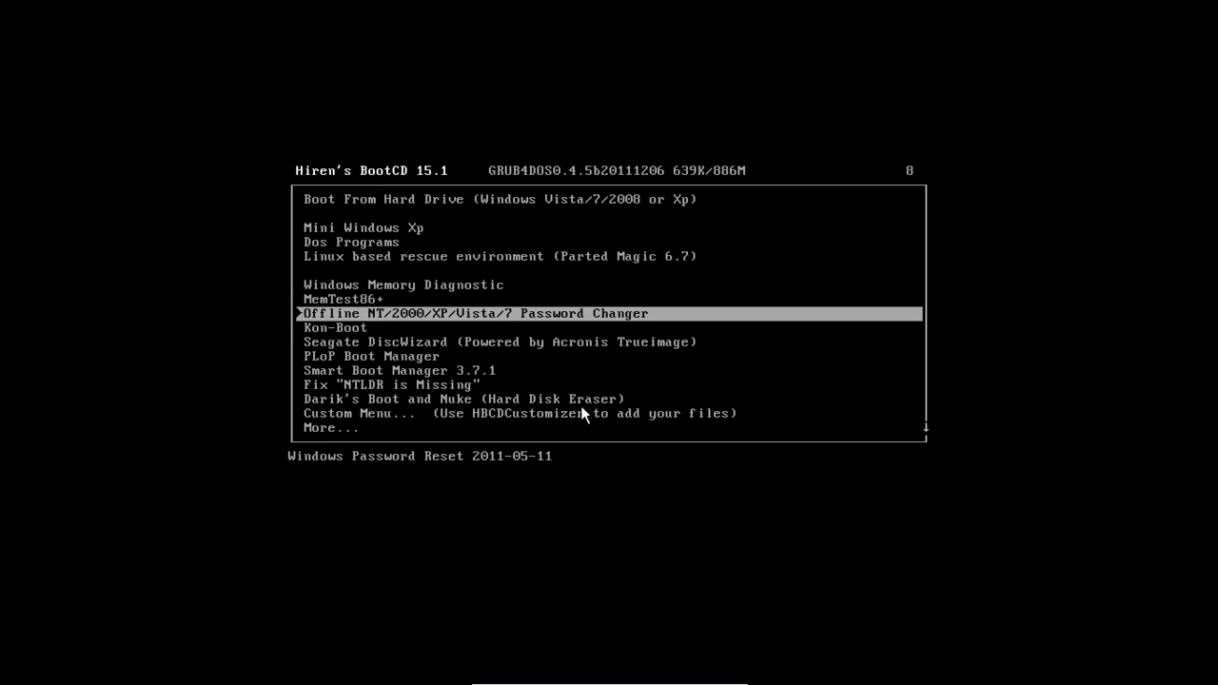
key(Down)
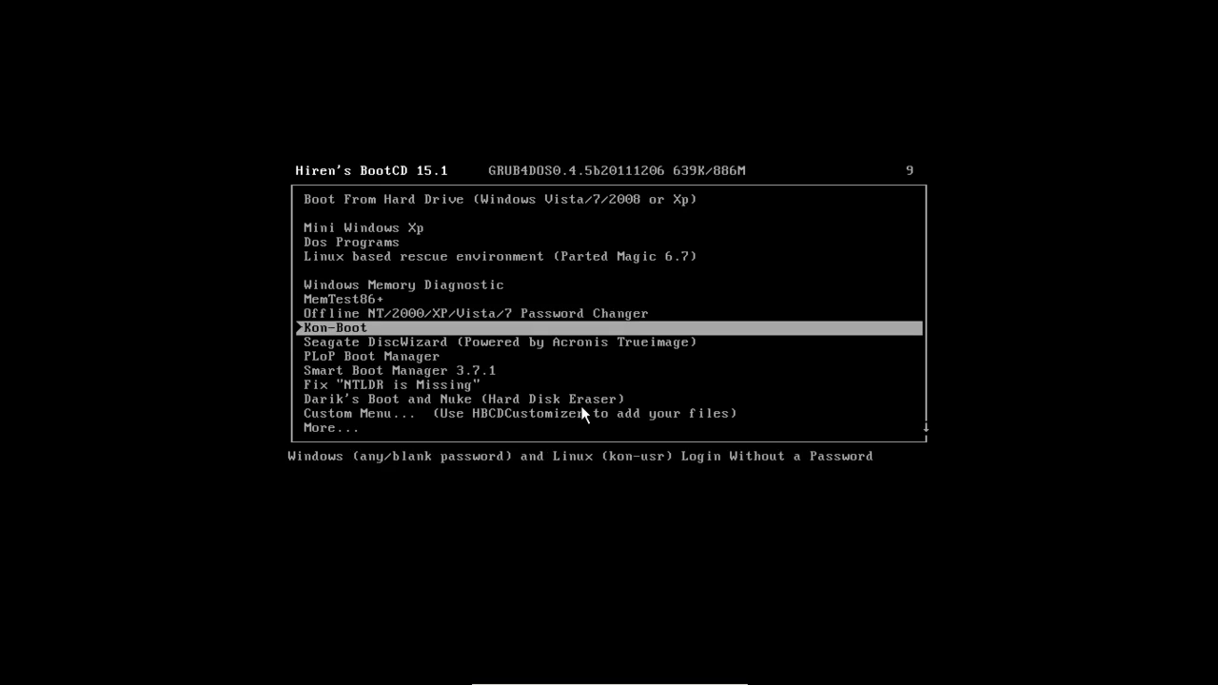
key(Down)
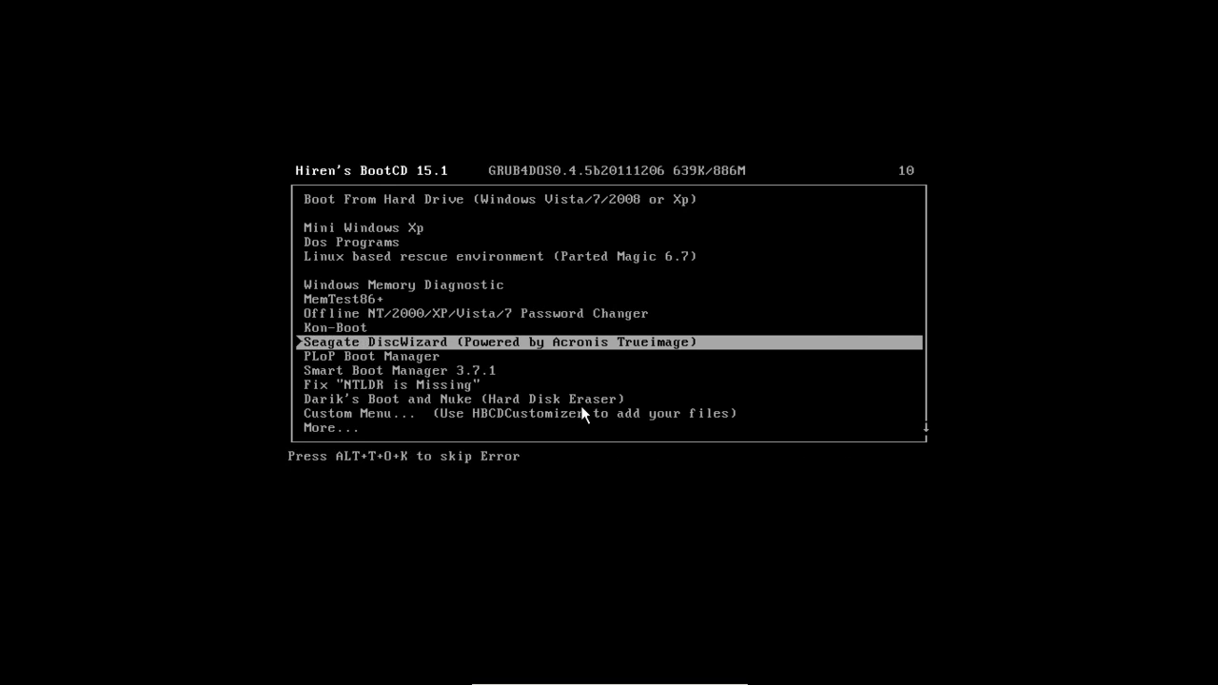
key(Down)
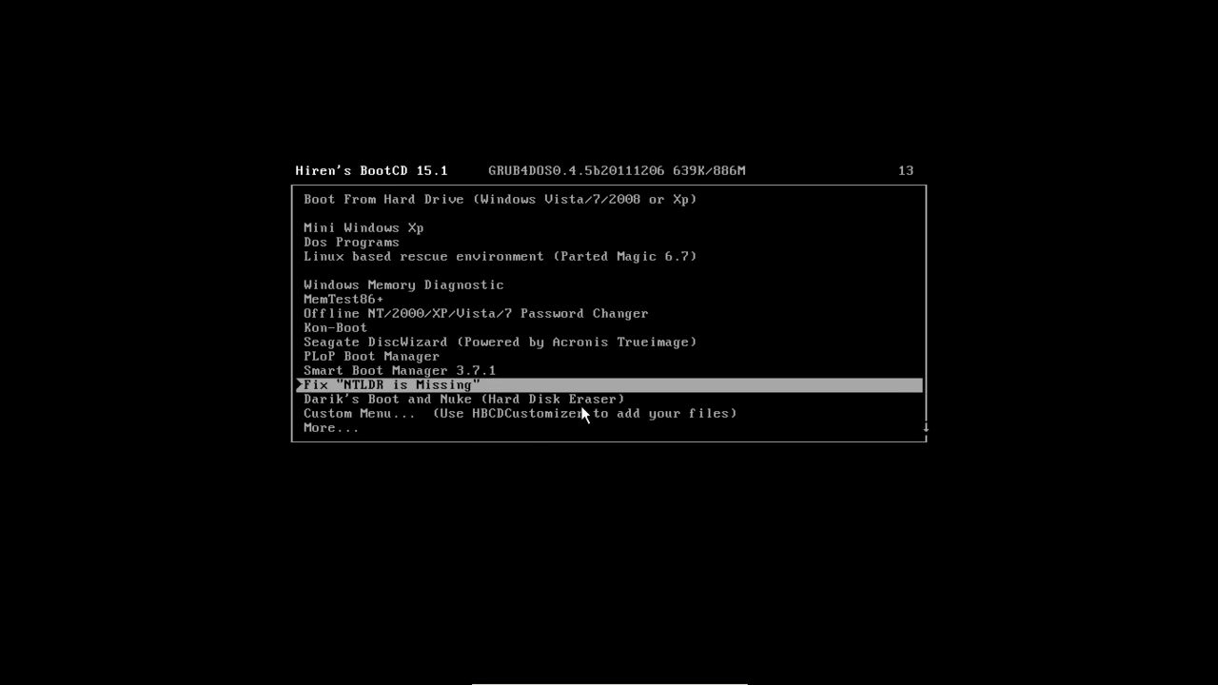
key(Down)
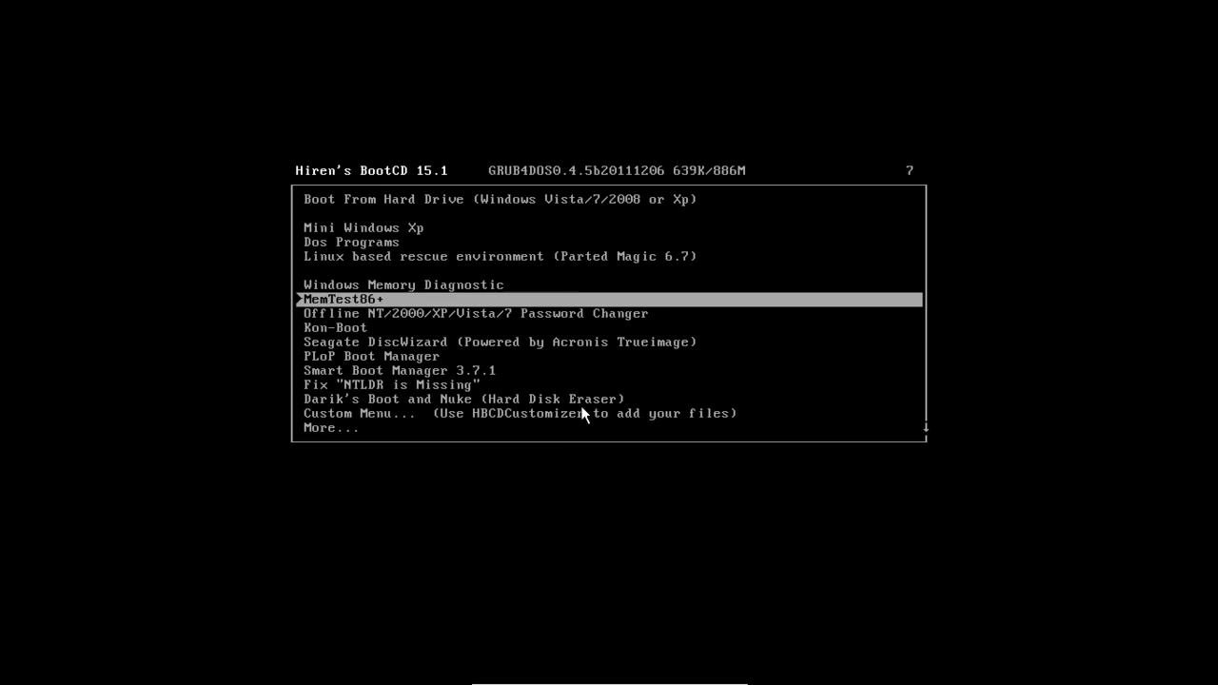
key(Up)
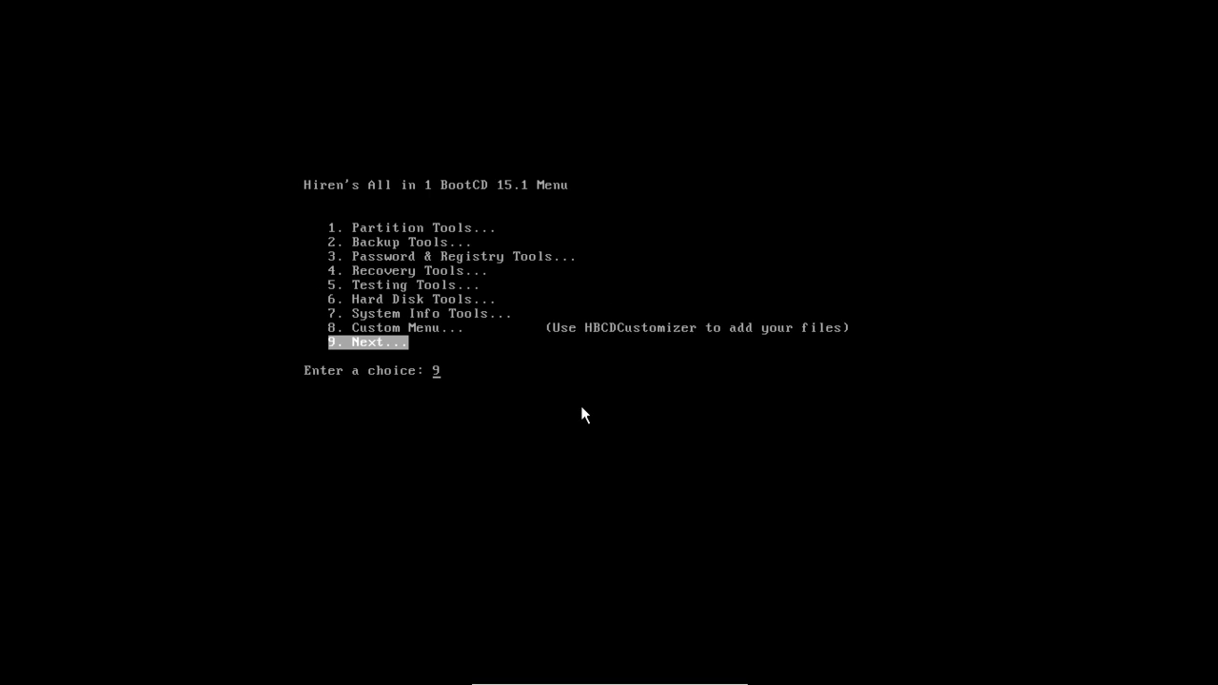
Enter menu choices 2, 9 and 3 to launch the Offline NT Password Changer.
text(2)
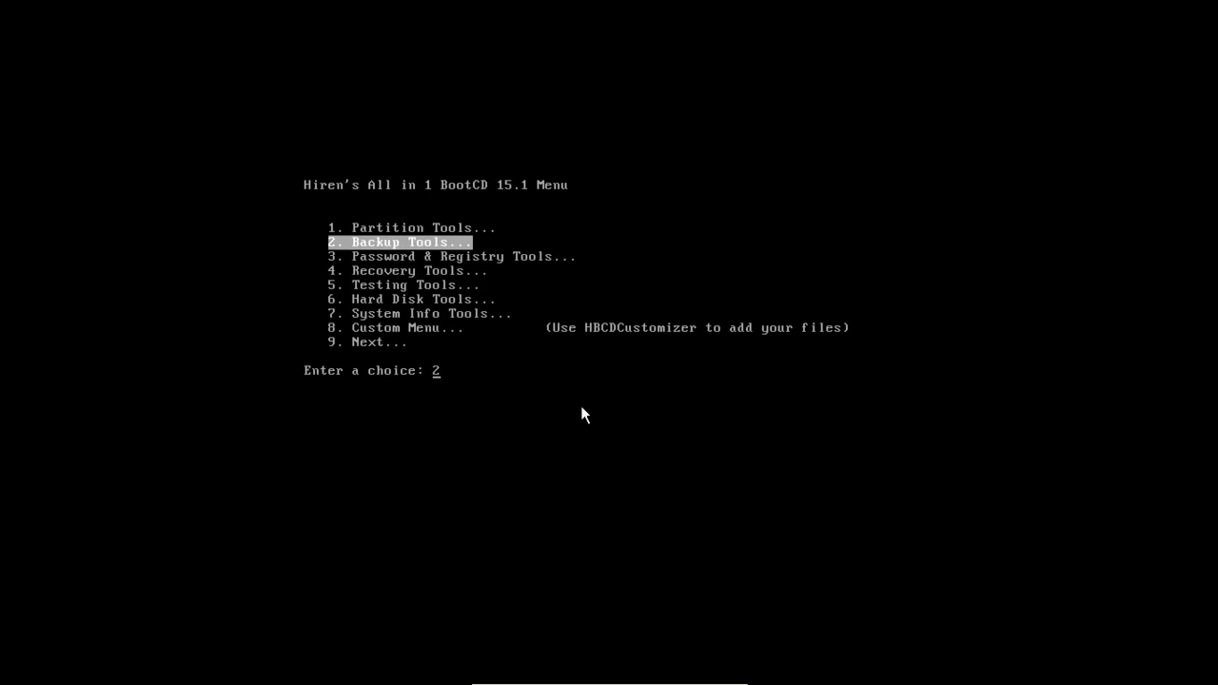
text(9)
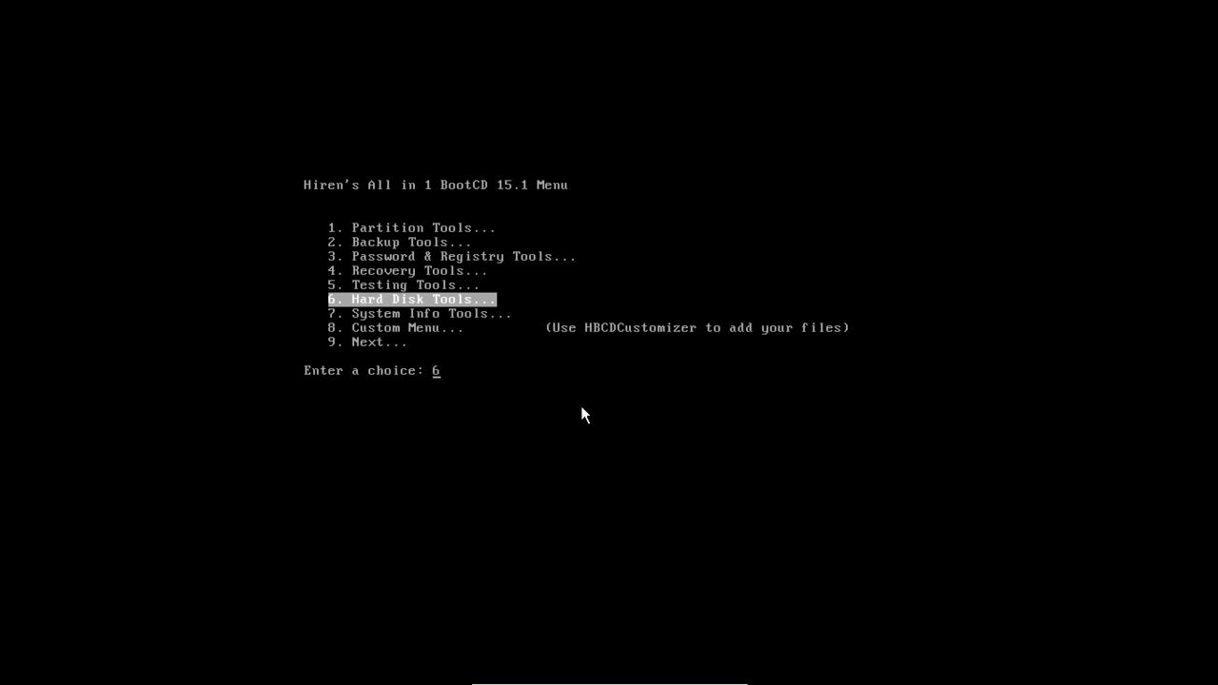
text(3)
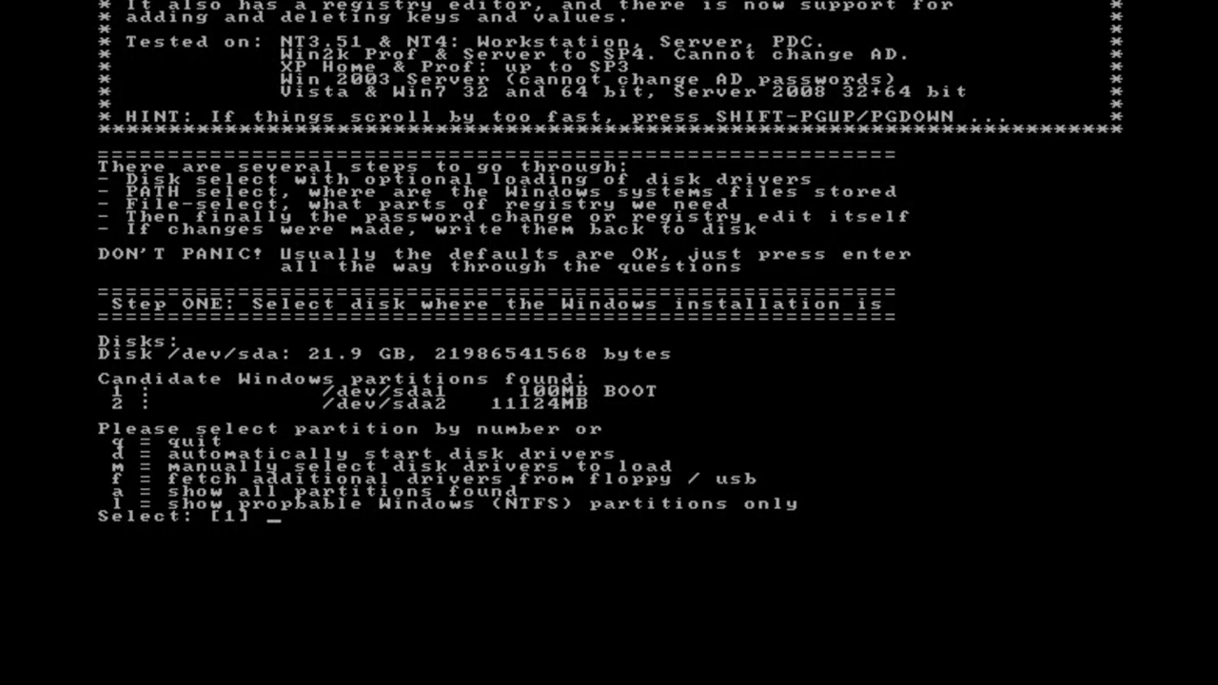
mouse_move(291, 440)
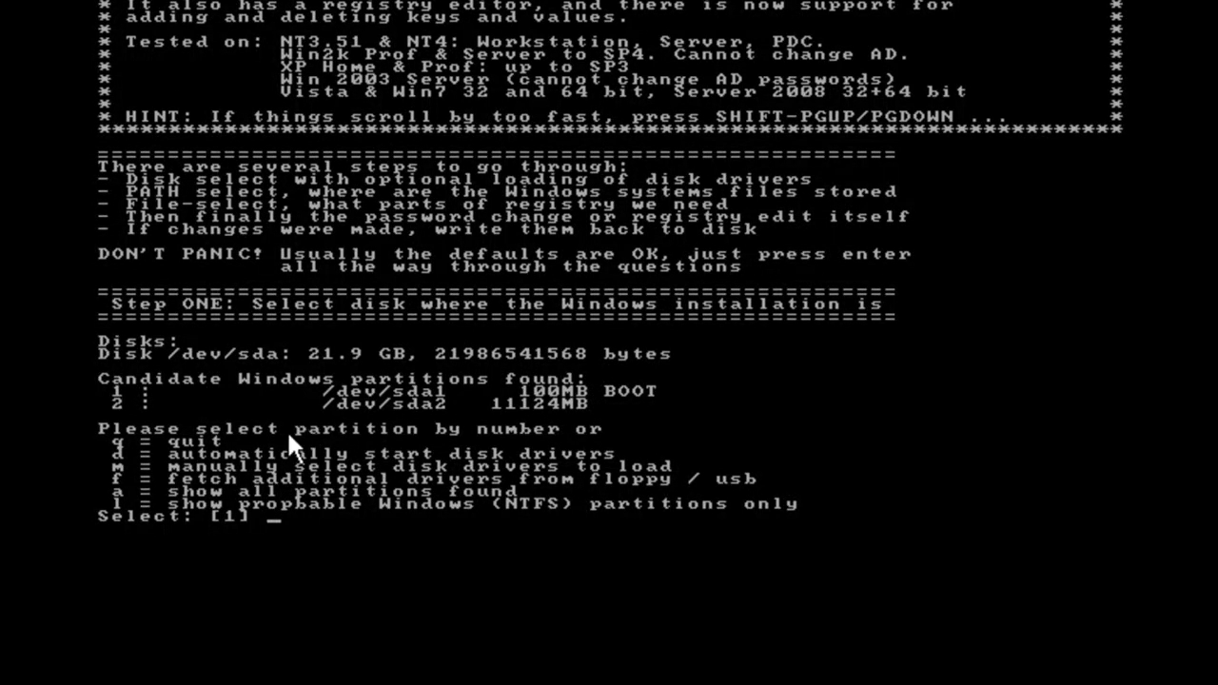
mouse_move(290, 549)
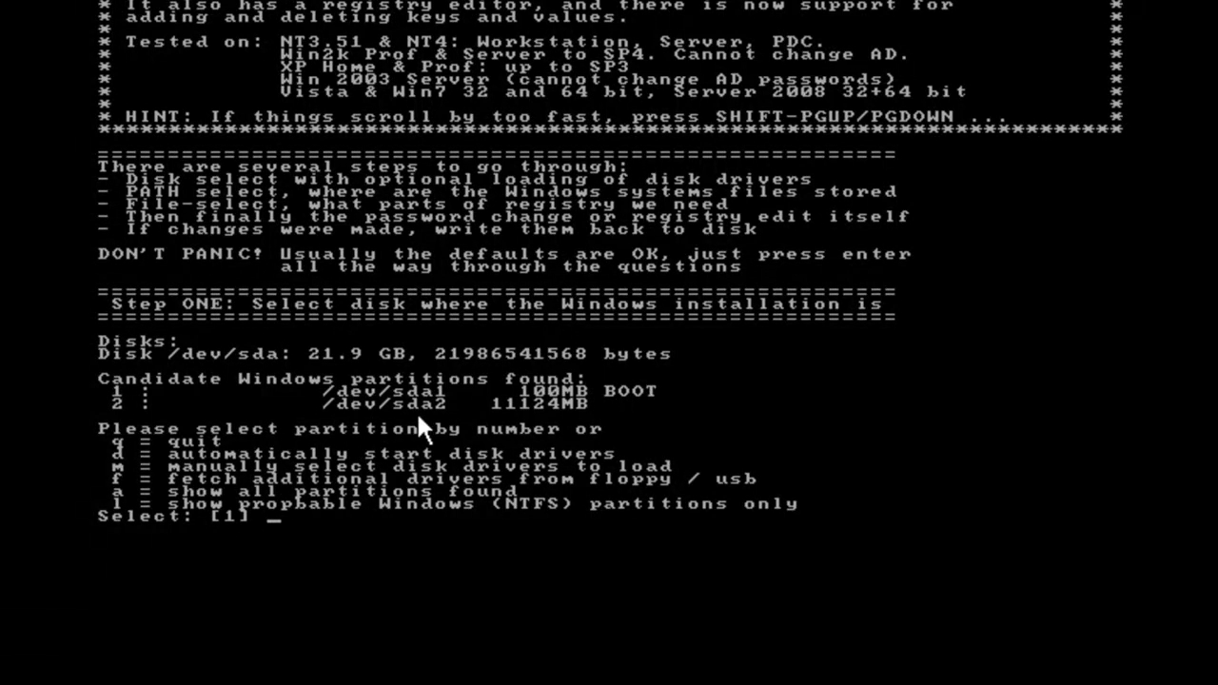
mouse_move(535, 422)
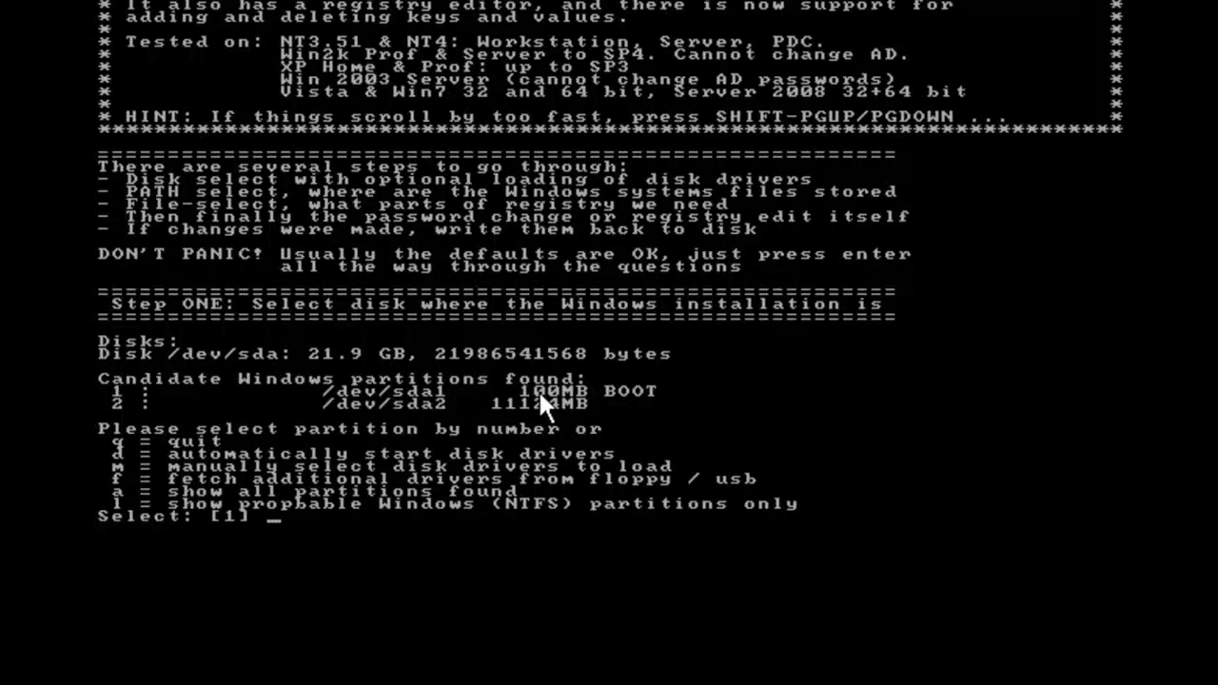
Select partition 2 and accept the default Windows/System32/config registry path.
text(2)
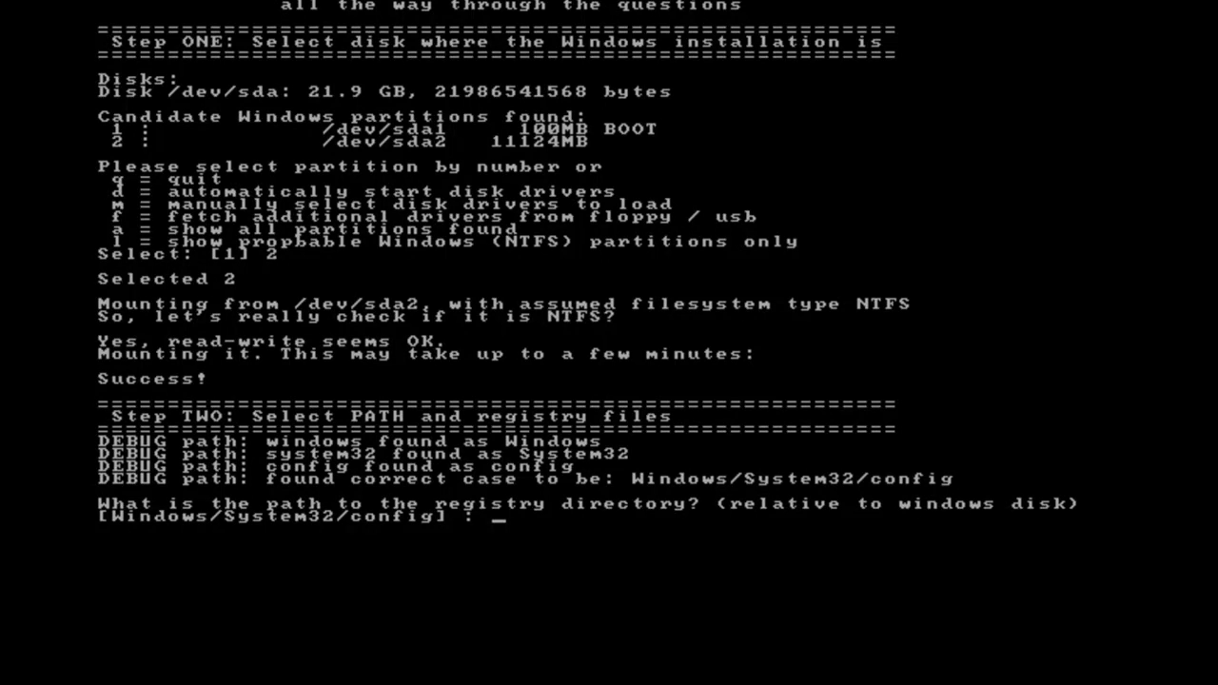
mouse_move(282, 503)
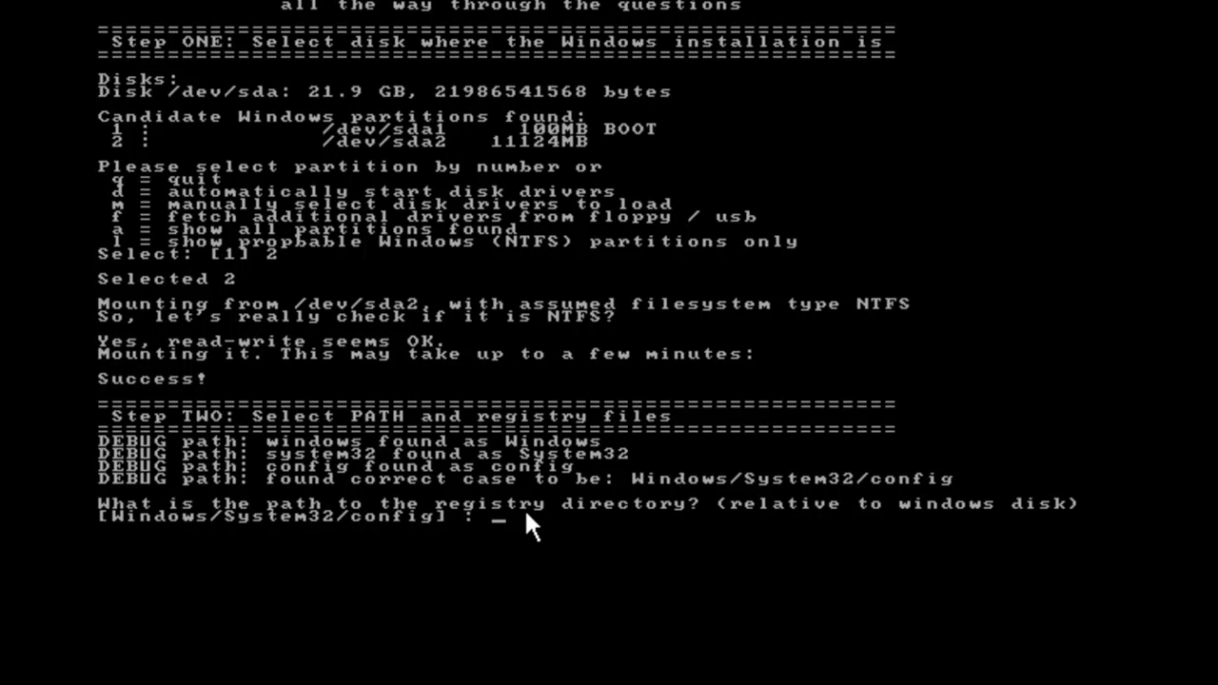
mouse_move(521, 540)
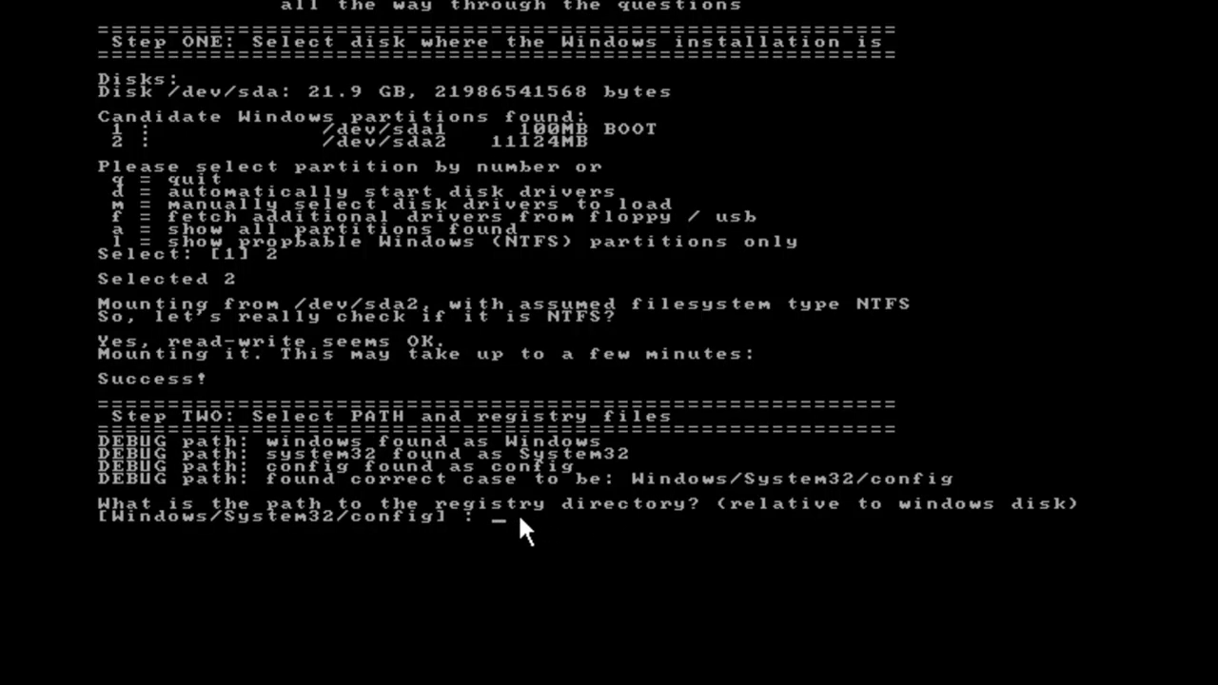
key(Enter)
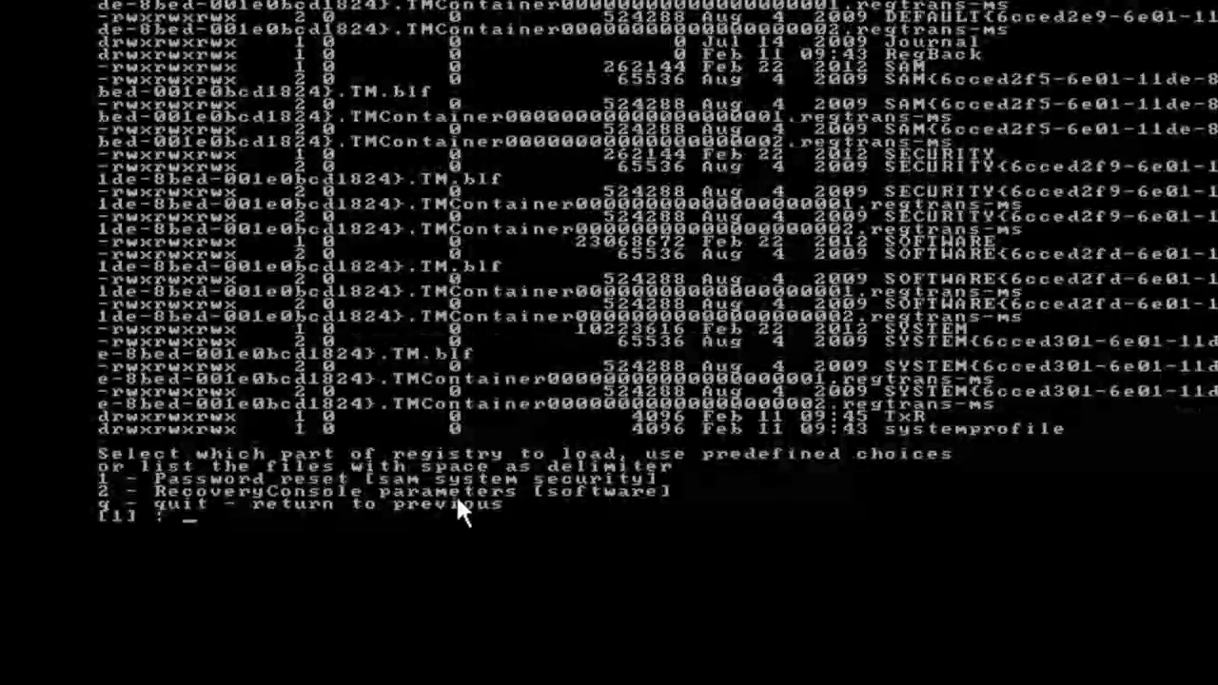
mouse_move(191, 481)
text(1)
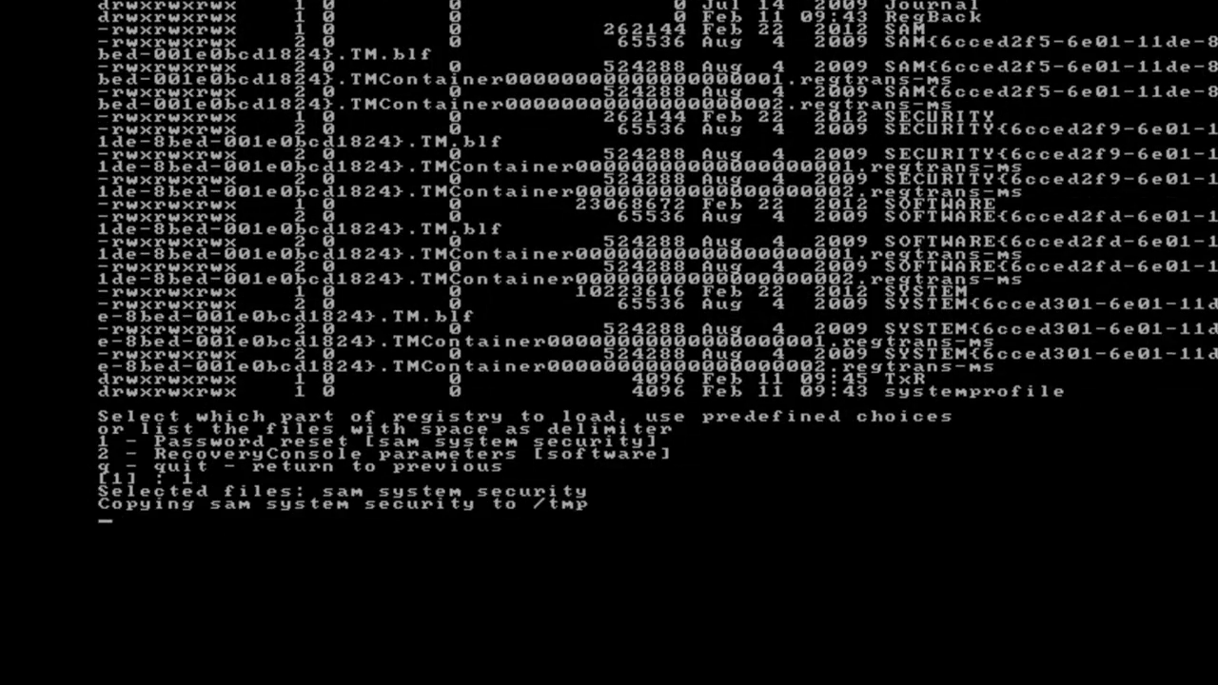
Confirm the Password reset option to load the SAM, SYSTEM and SECURITY hives.
key(enter)
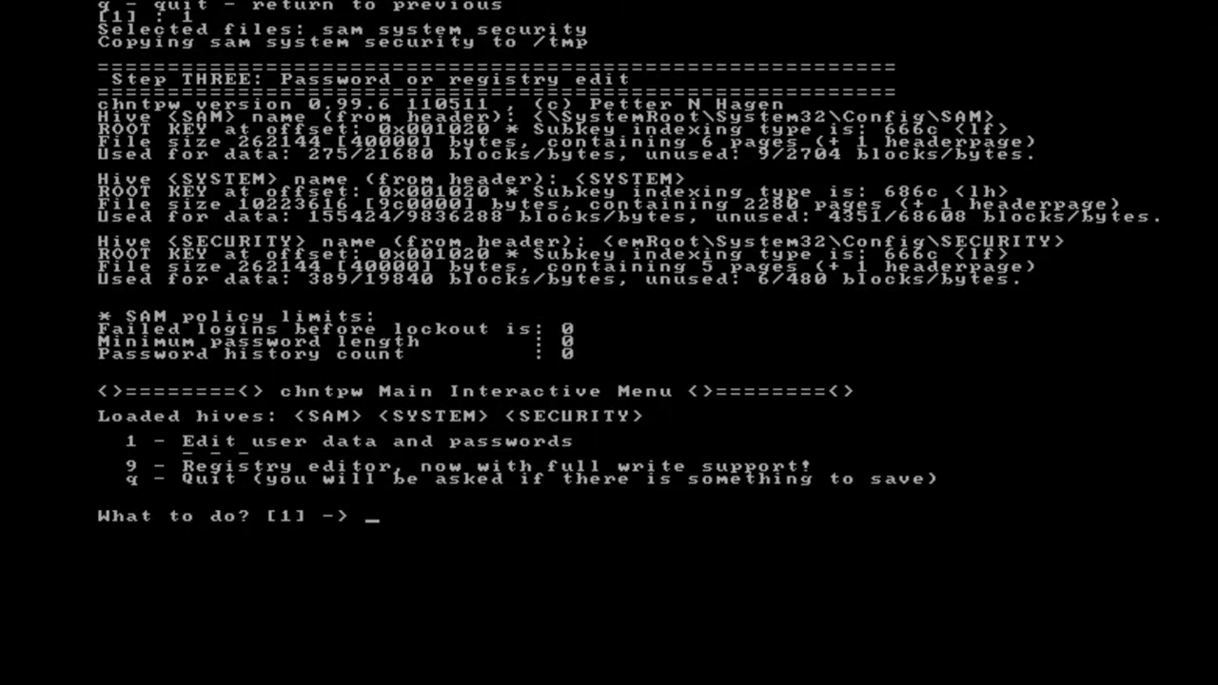
Choose 1 to edit user data, then enter the username 'techiesmarts'.
text(1)
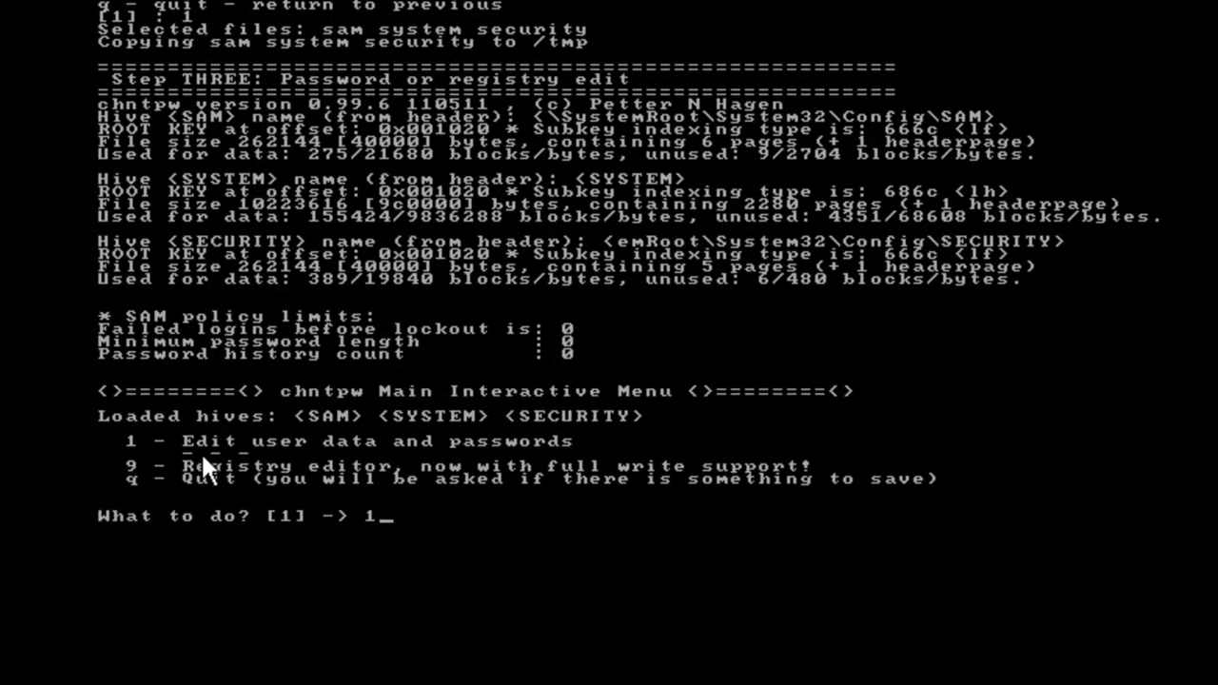
mouse_move(242, 465)
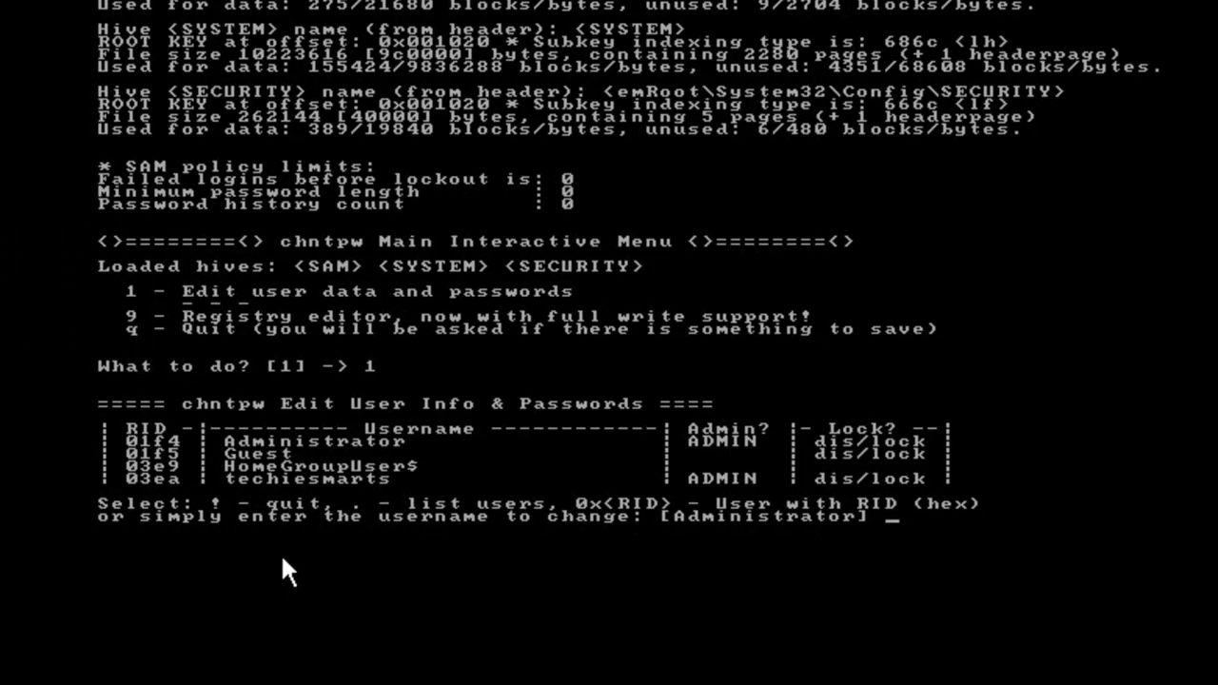
mouse_move(314, 521)
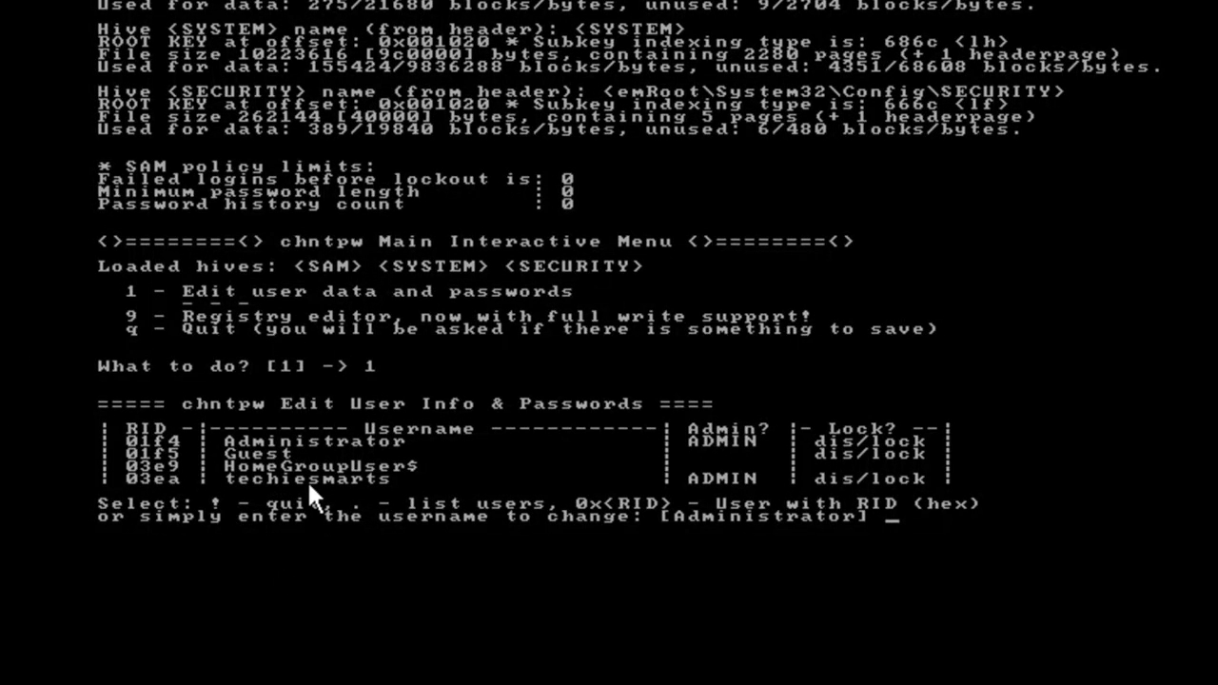
mouse_move(562, 484)
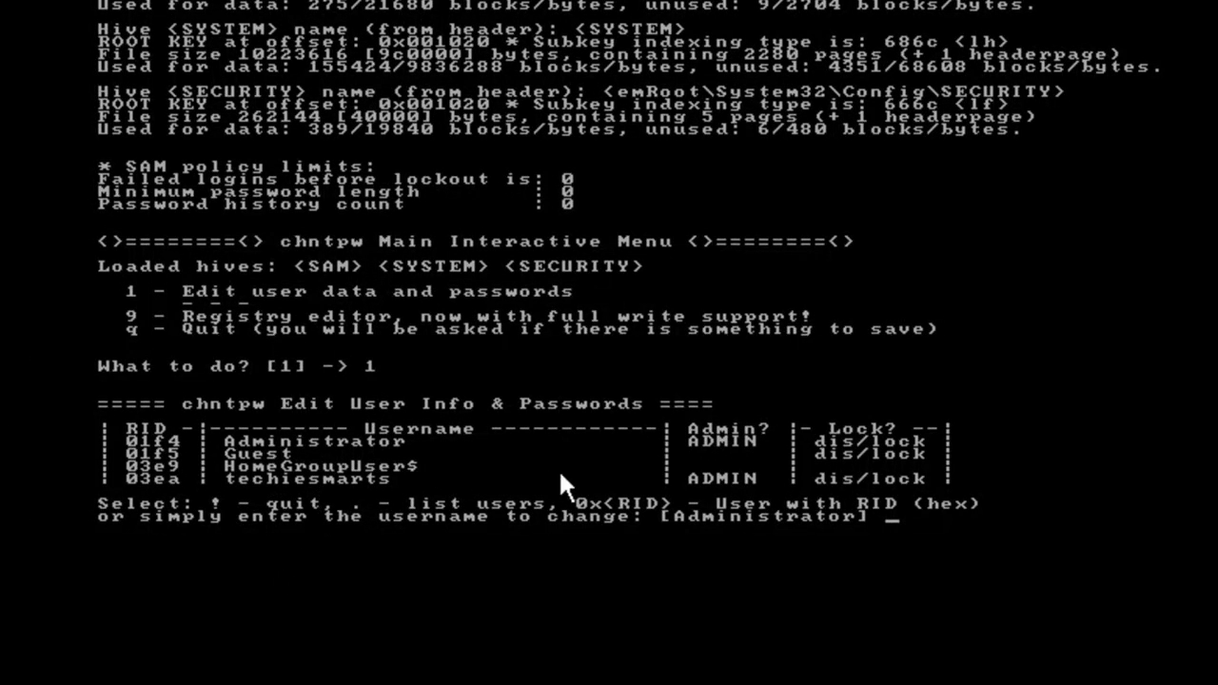
mouse_move(819, 462)
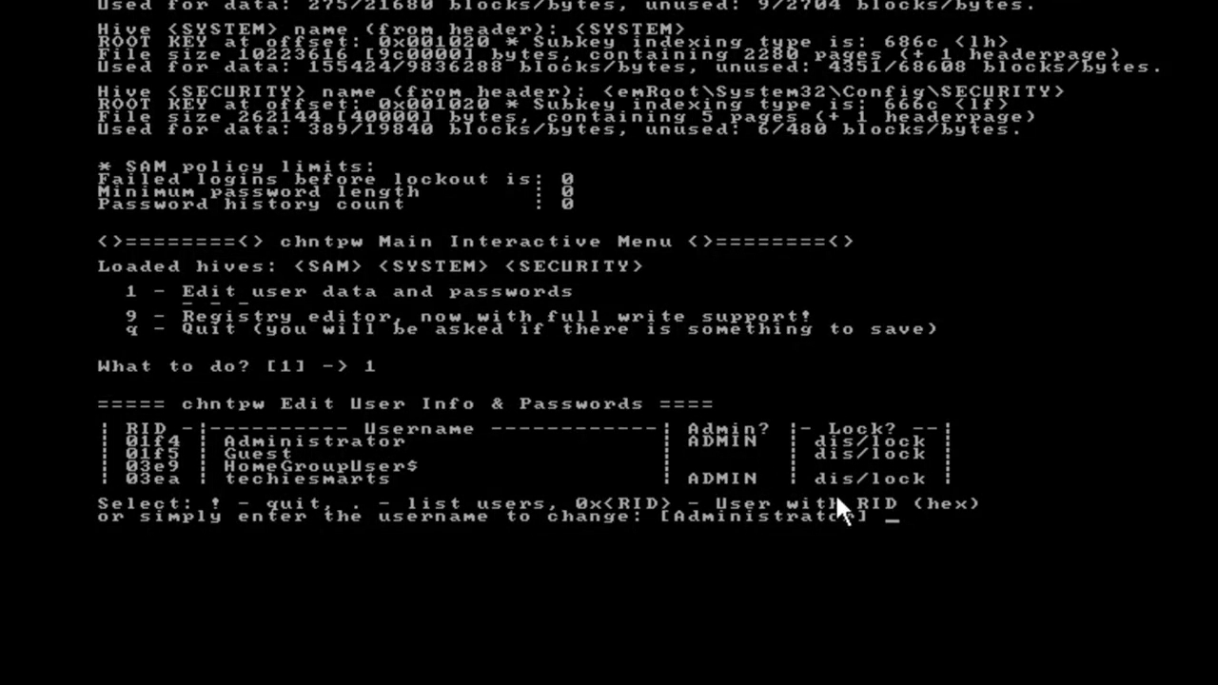
mouse_move(208, 512)
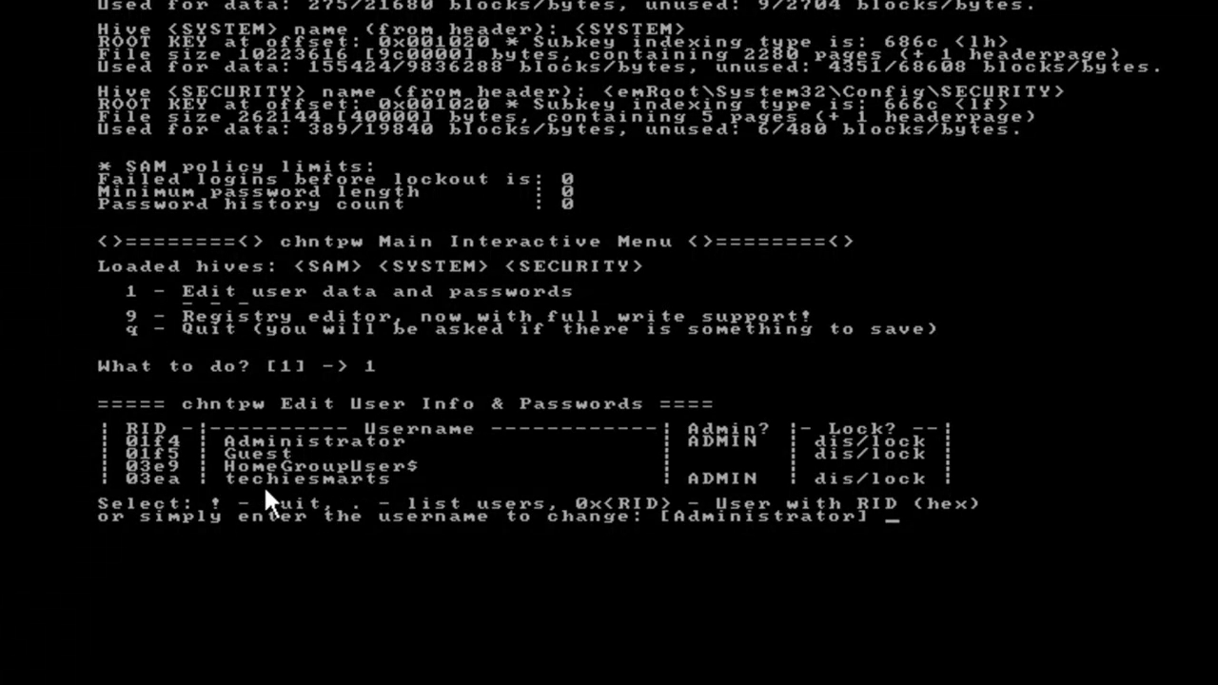
mouse_move(609, 527)
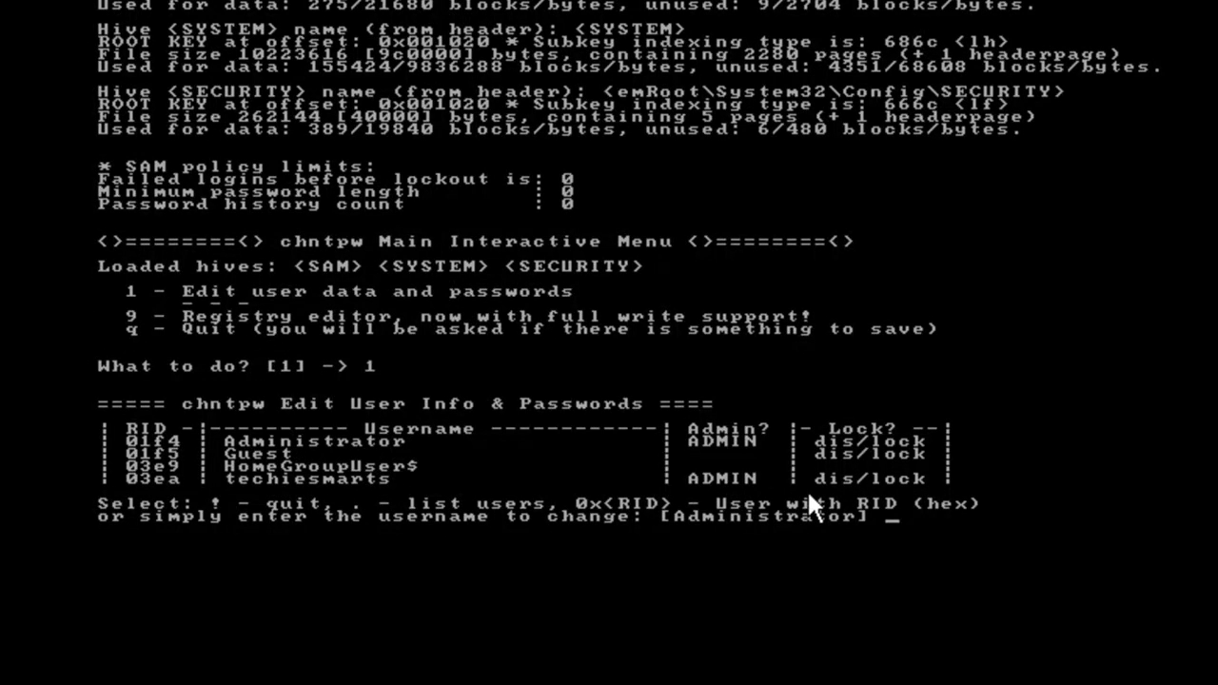
mouse_move(409, 552)
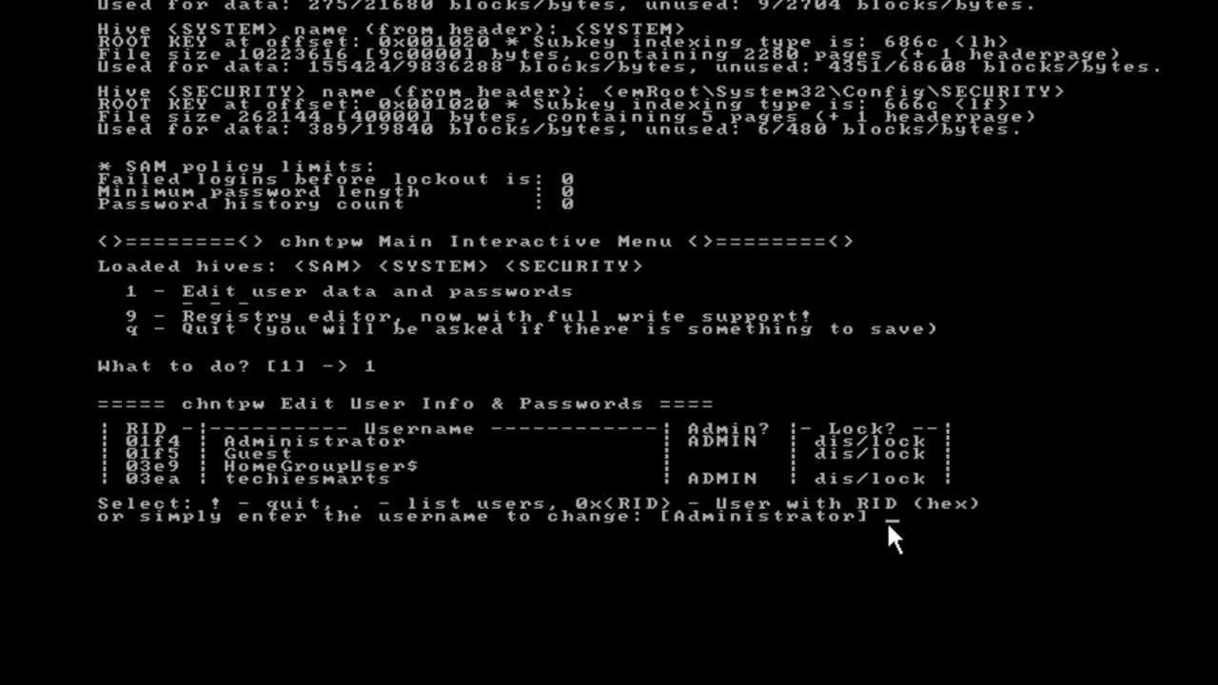
mouse_move(303, 493)
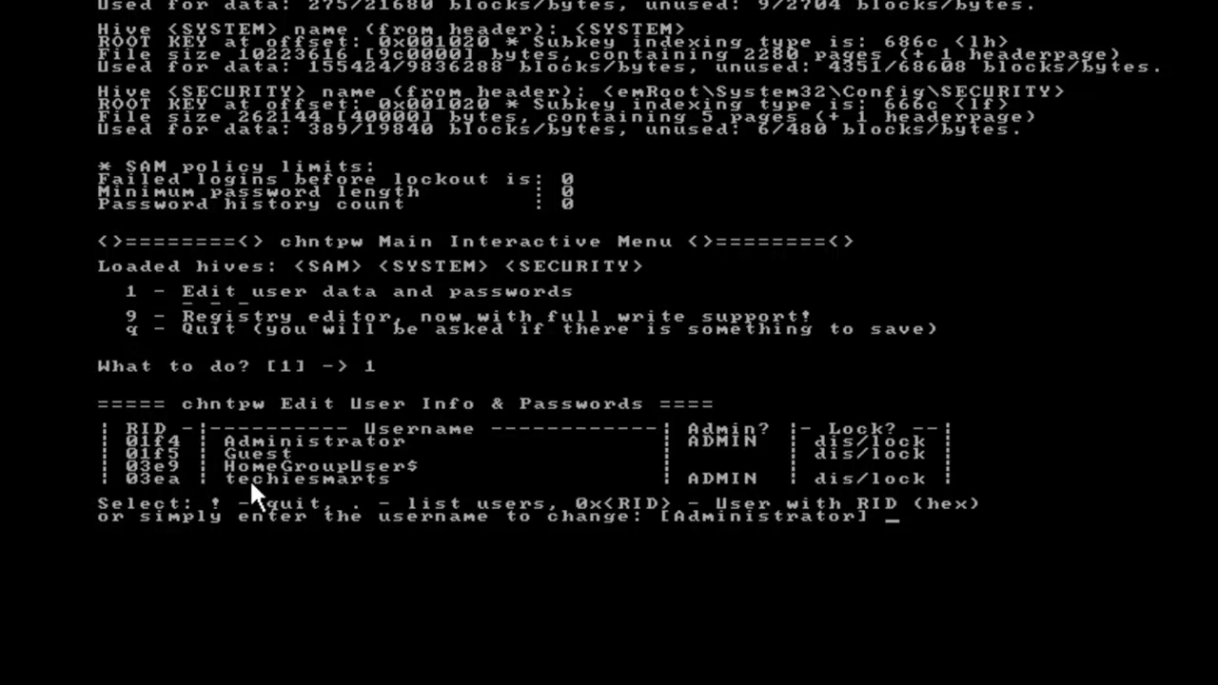
mouse_move(918, 545)
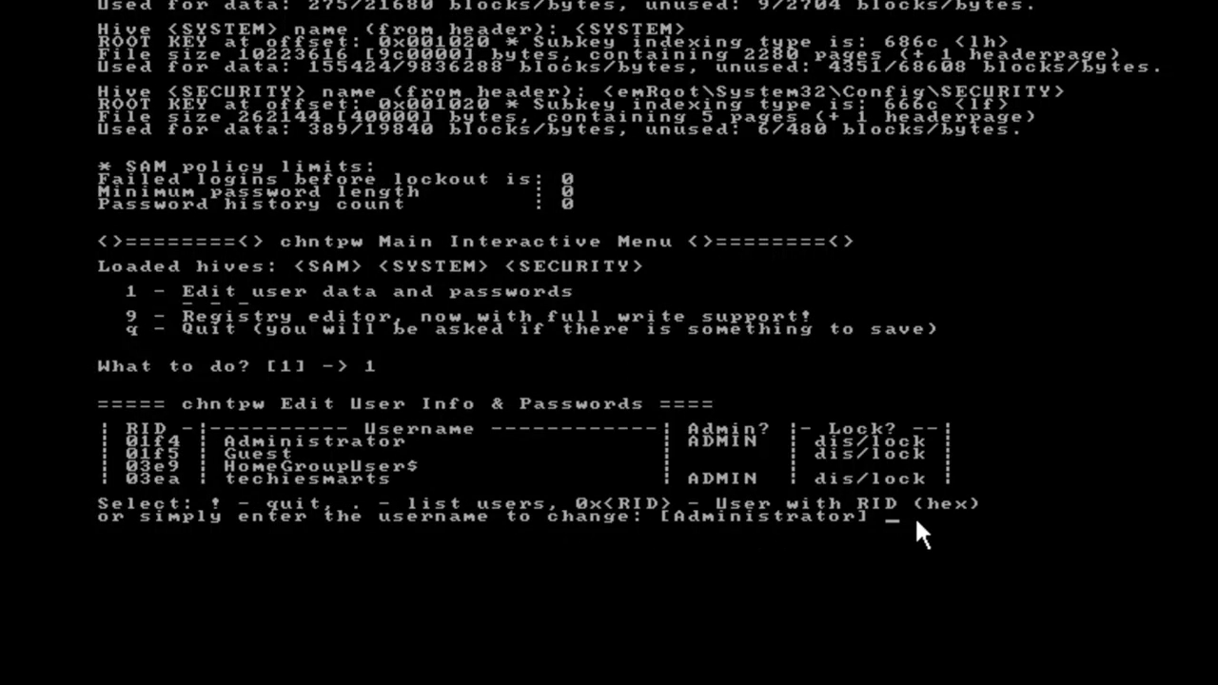
text(tech)
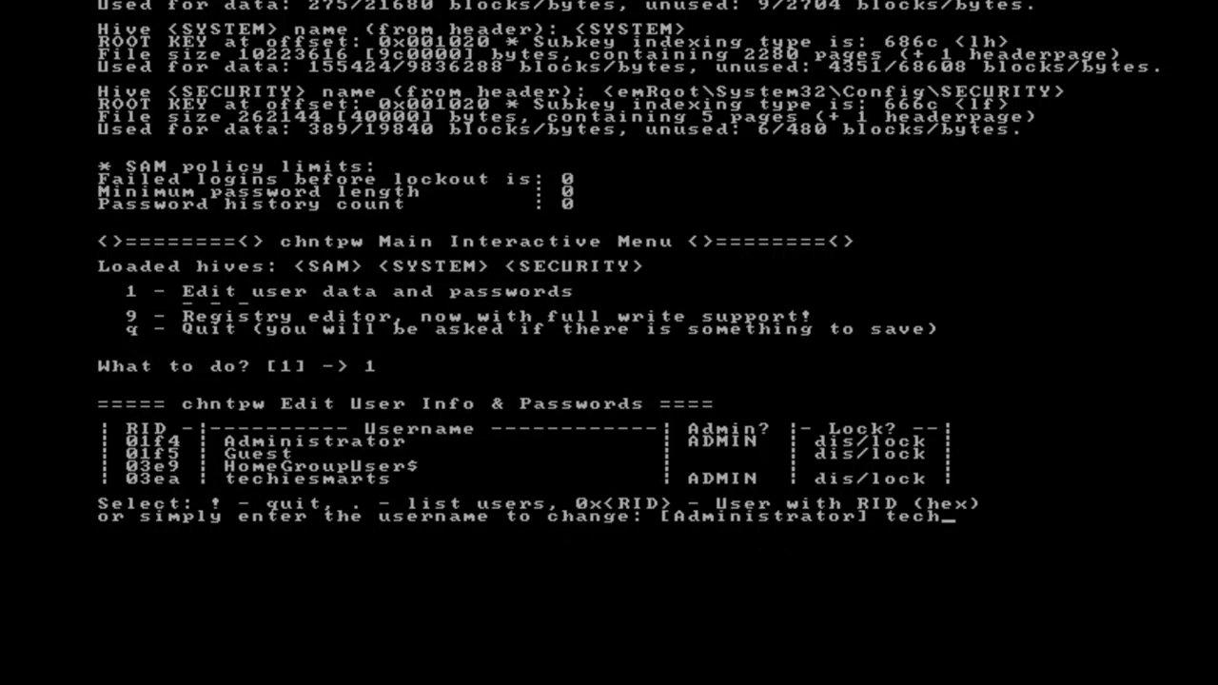
text(iesm)
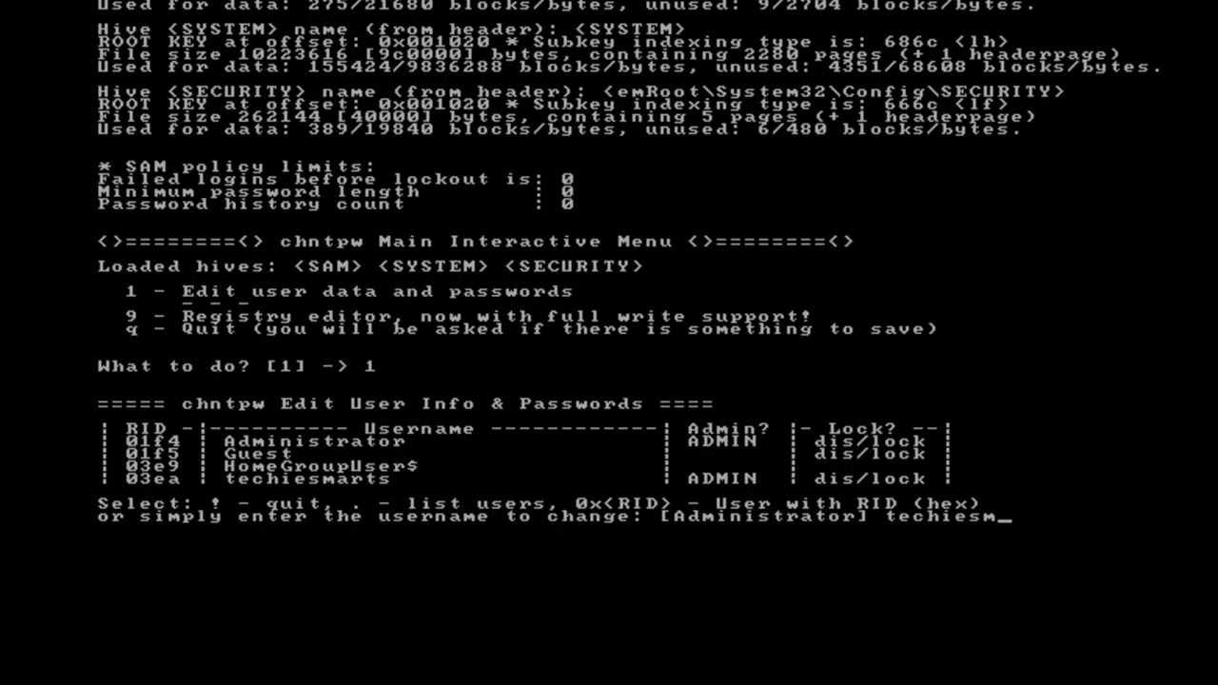
text(arts)
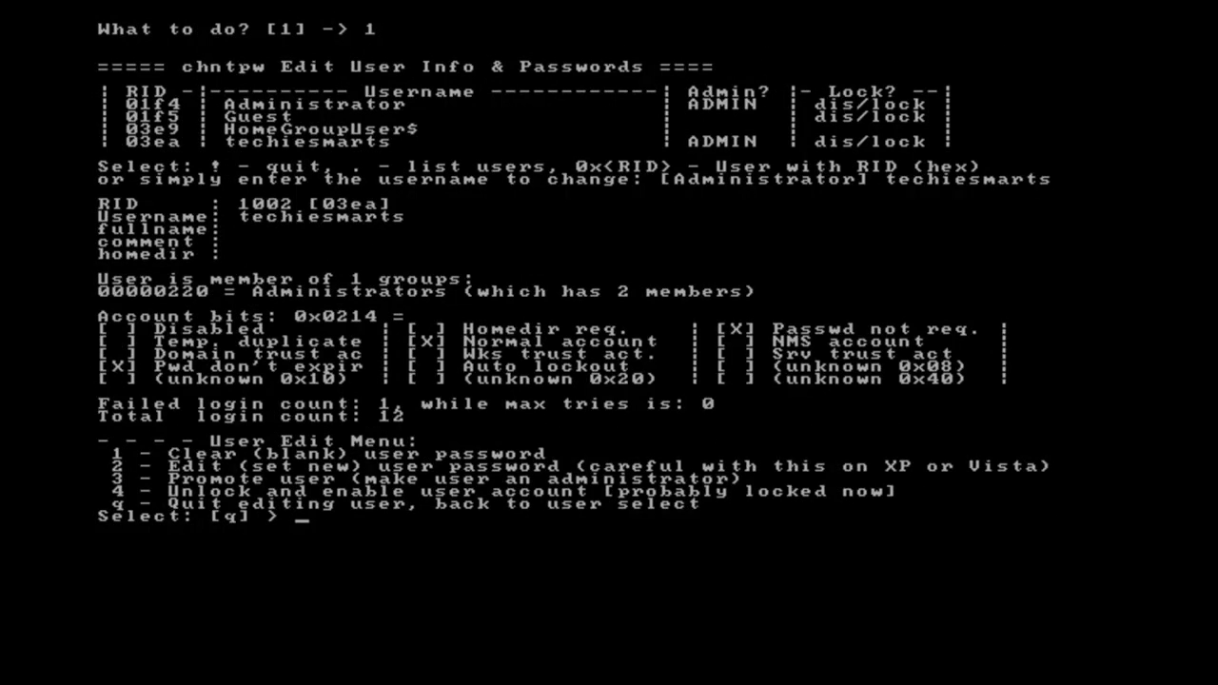
mouse_move(917, 537)
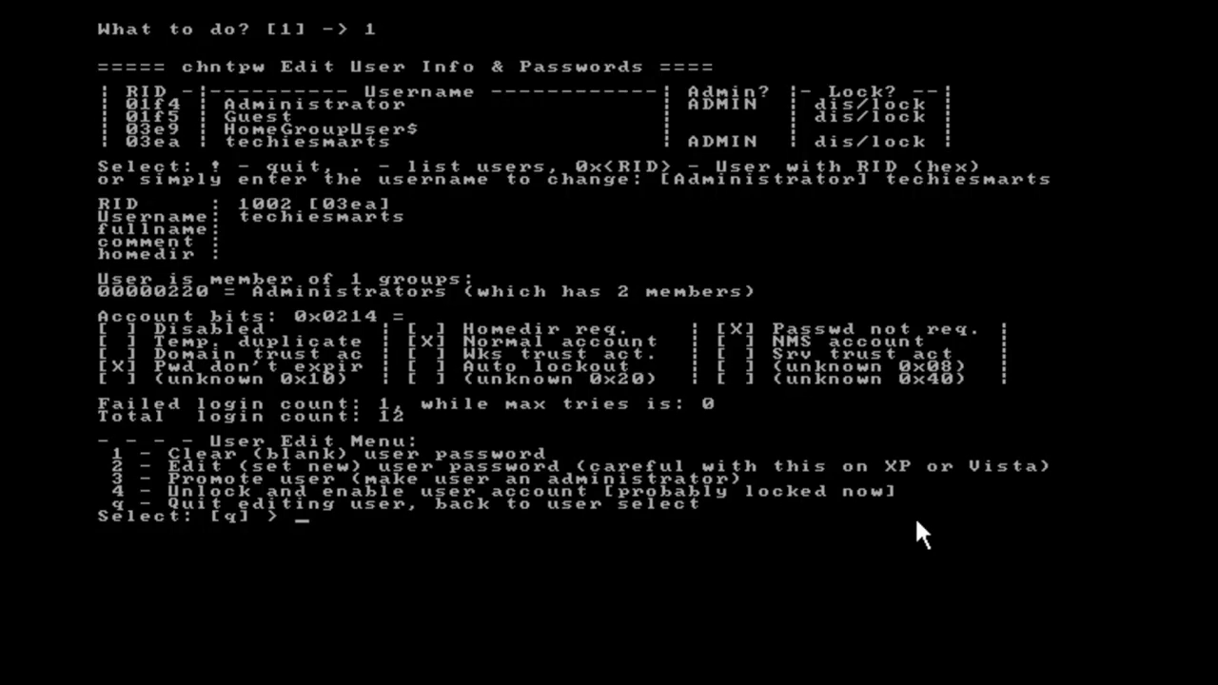
mouse_move(816, 383)
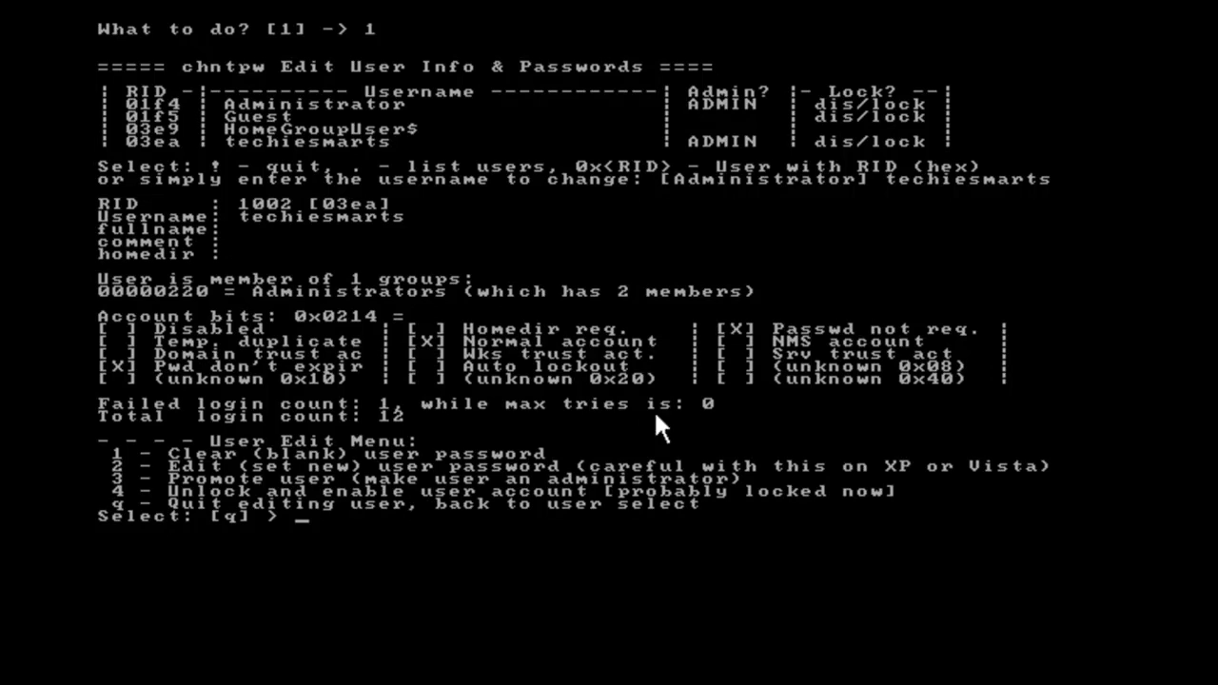
mouse_move(238, 344)
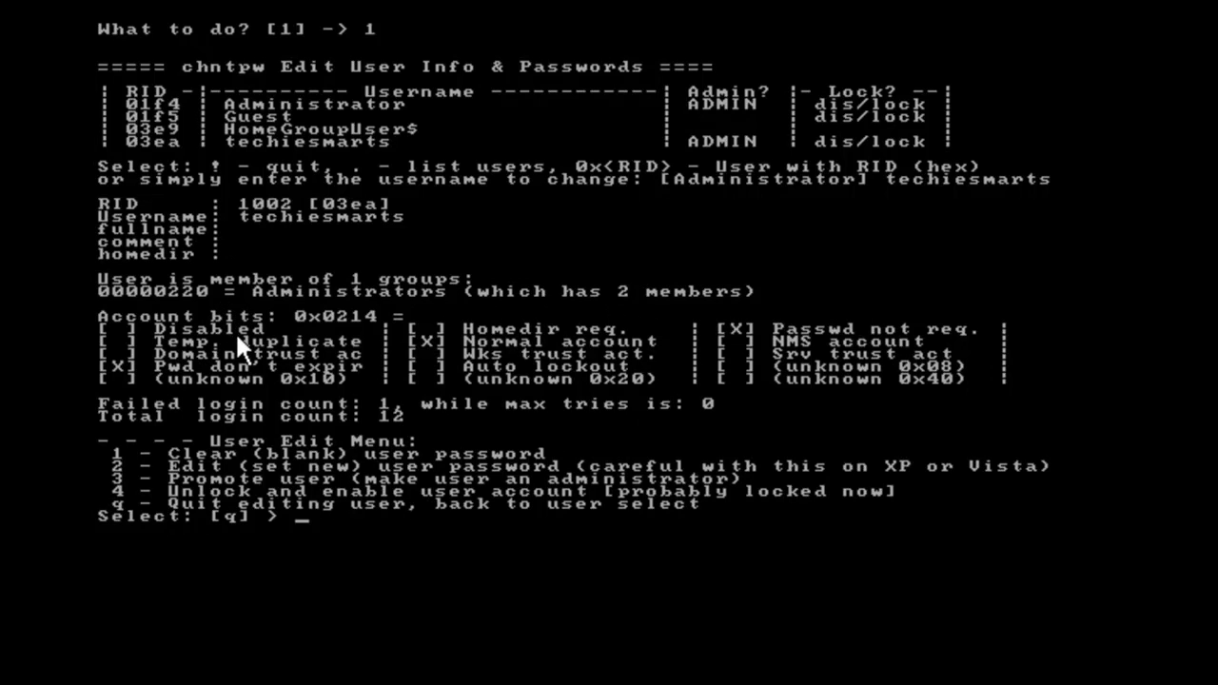
mouse_move(264, 433)
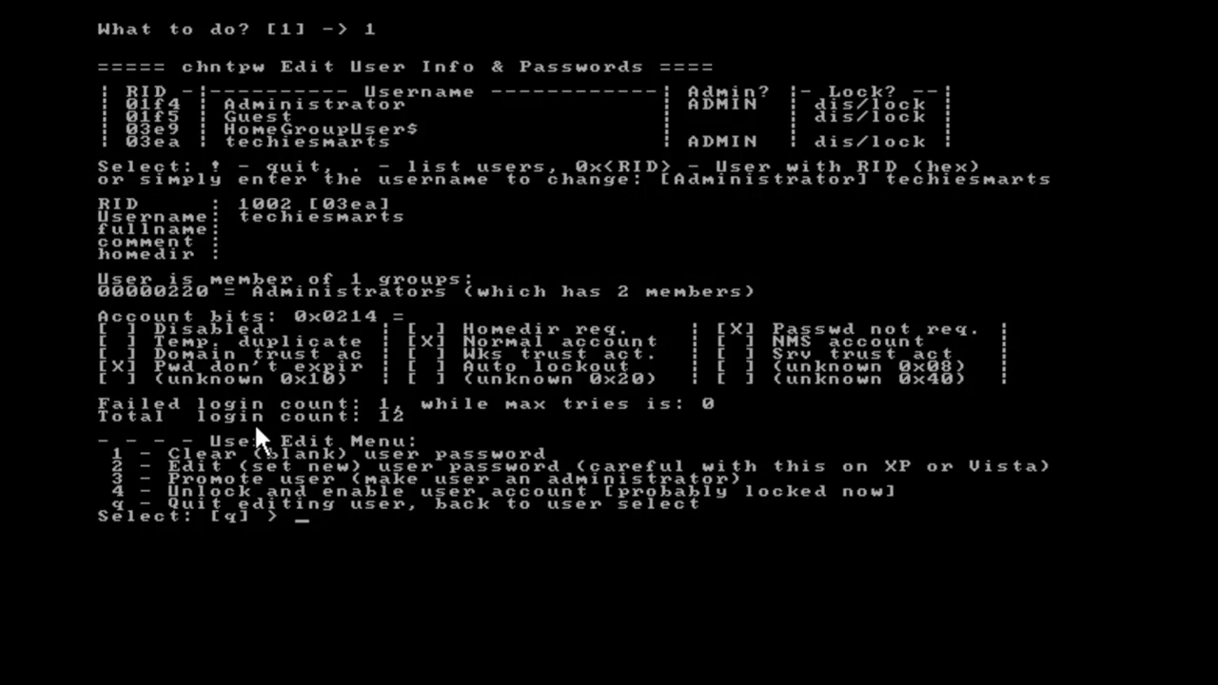
mouse_move(195, 458)
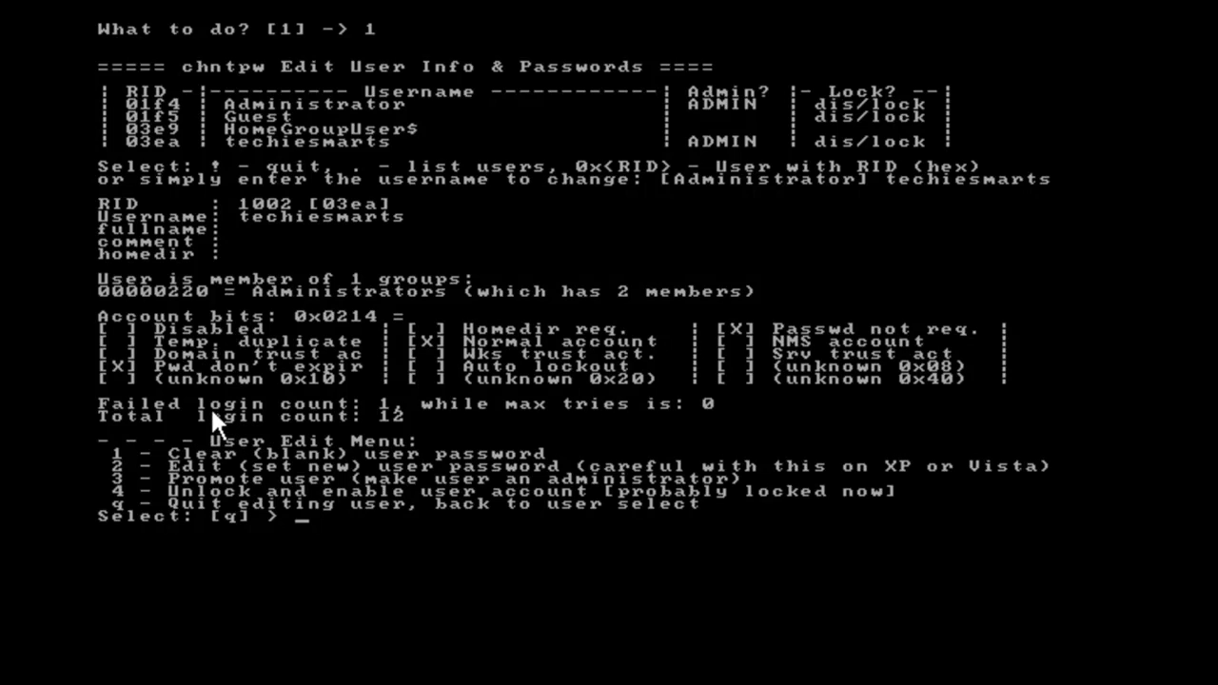
mouse_move(359, 441)
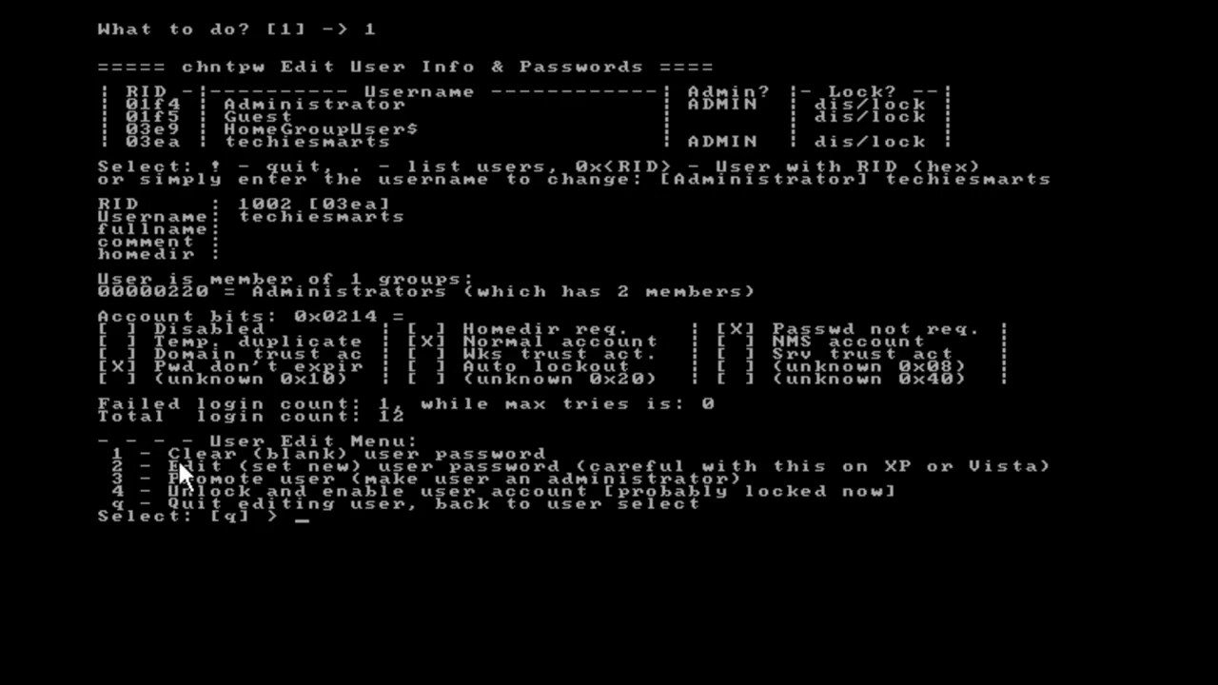
mouse_move(219, 466)
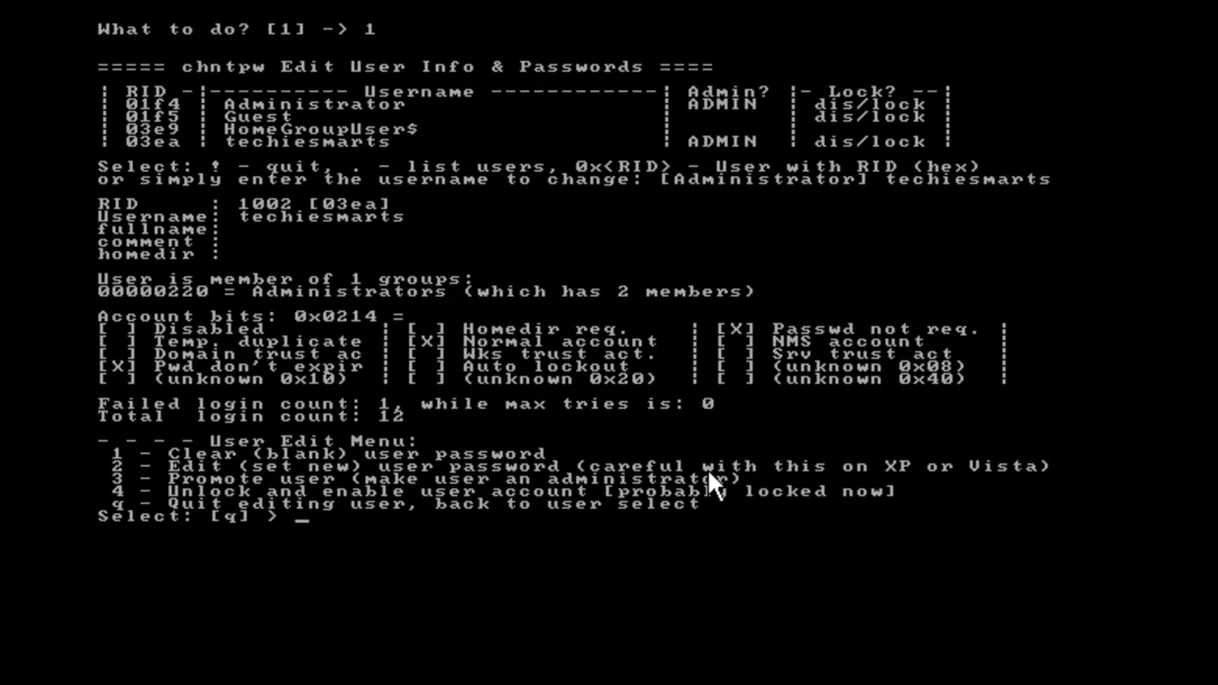
mouse_move(336, 511)
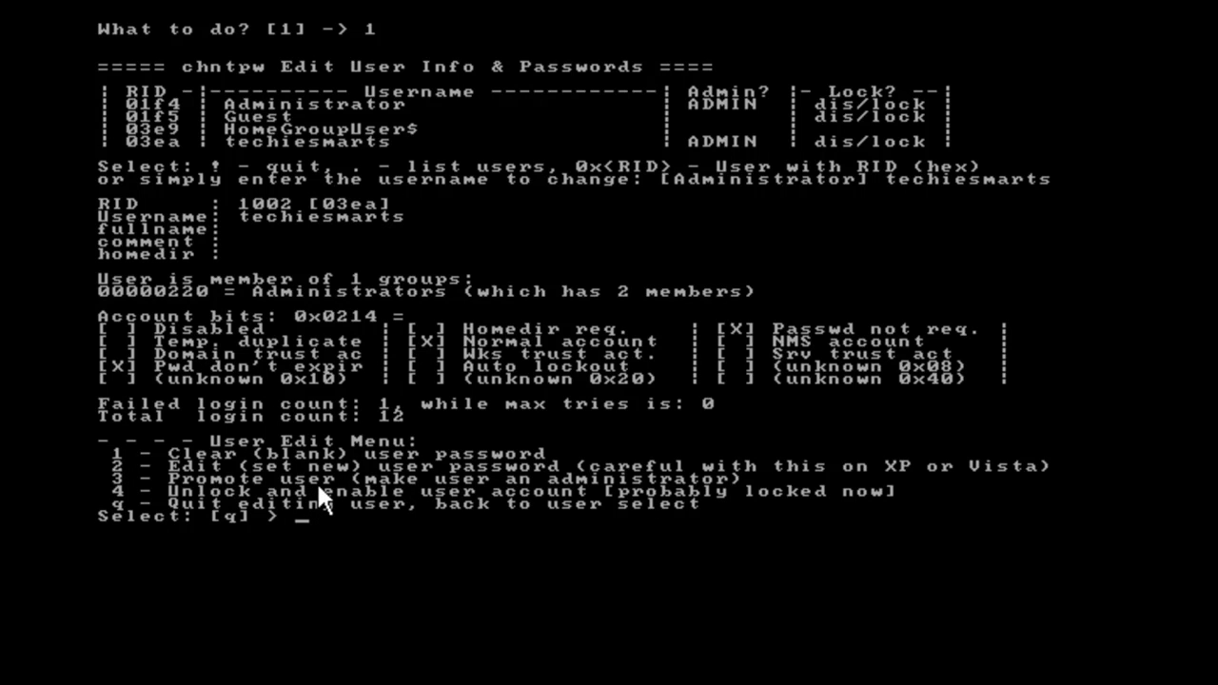
mouse_move(307, 506)
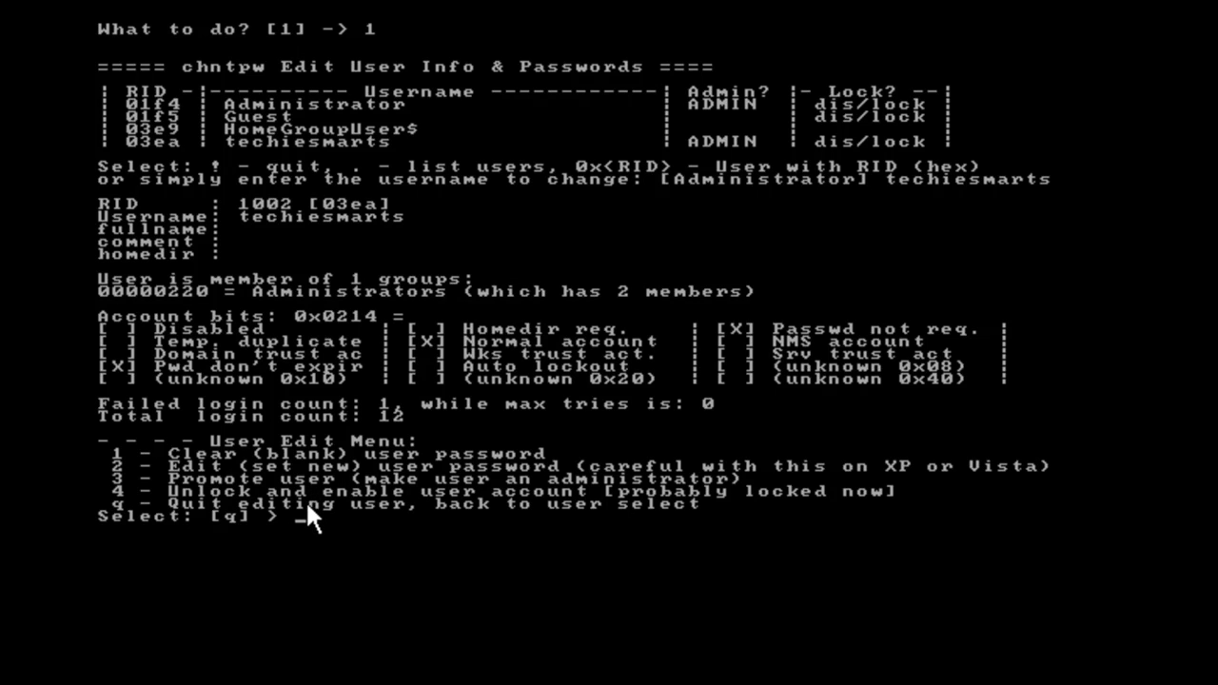
mouse_move(185, 519)
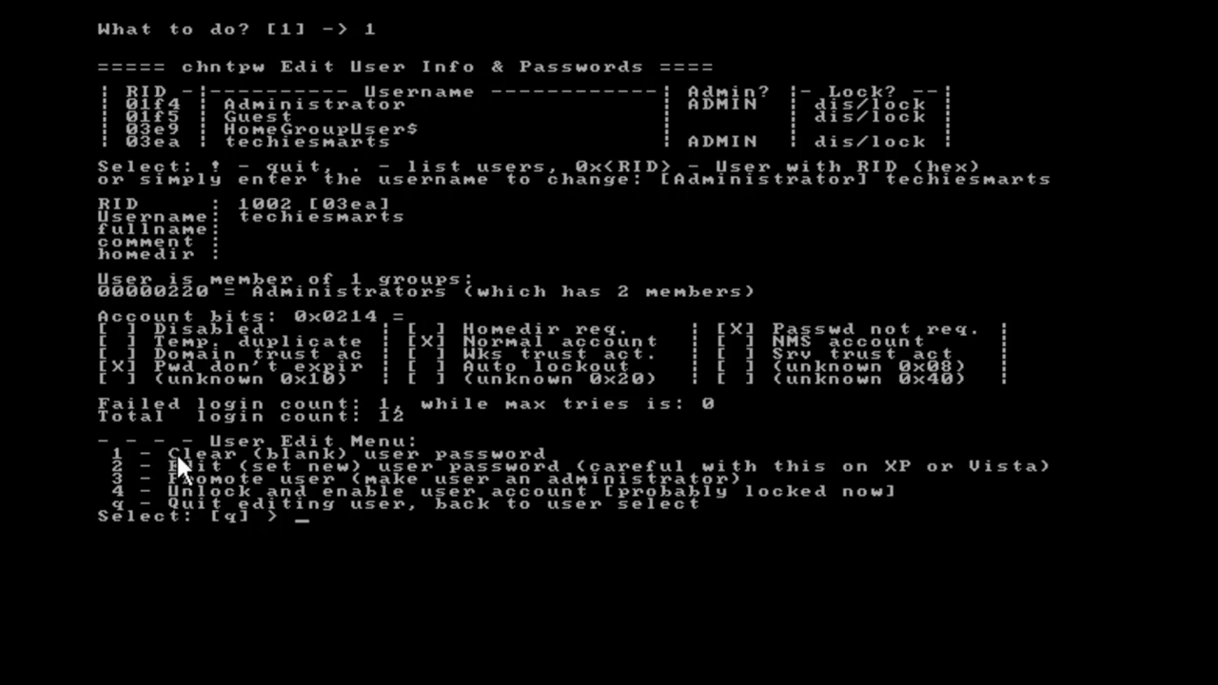
mouse_move(190, 464)
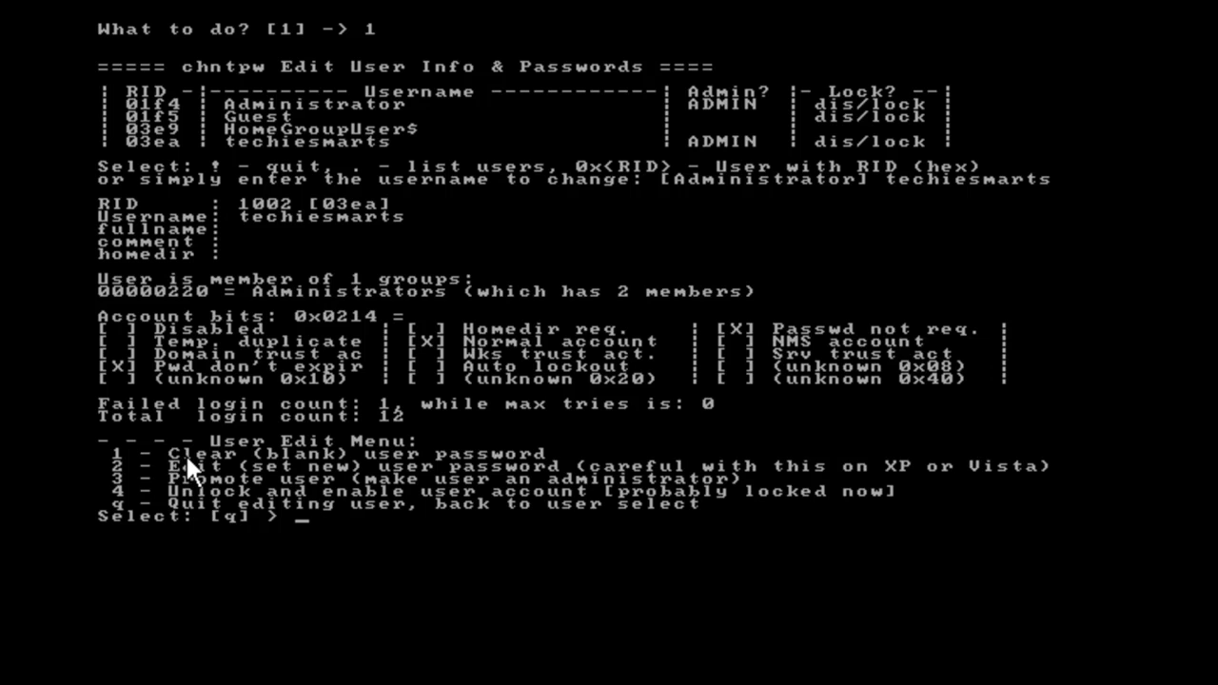
Choose option 1 to blank the techiesmarts account password.
text(1)
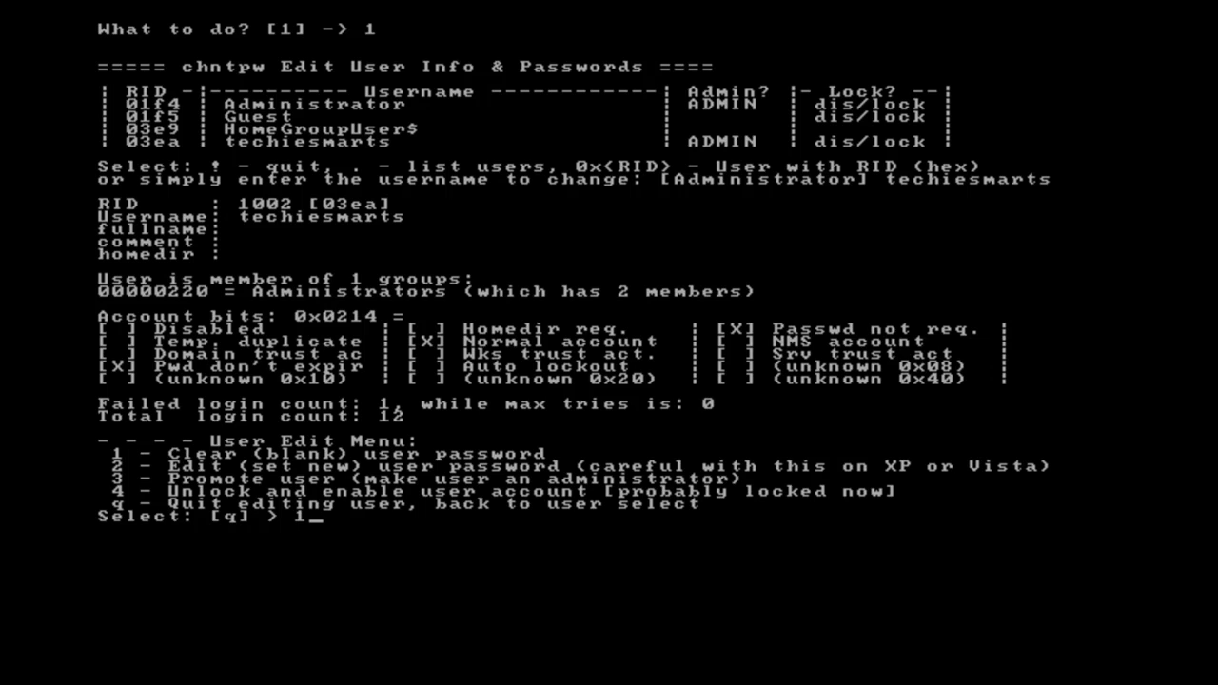
key(Return)
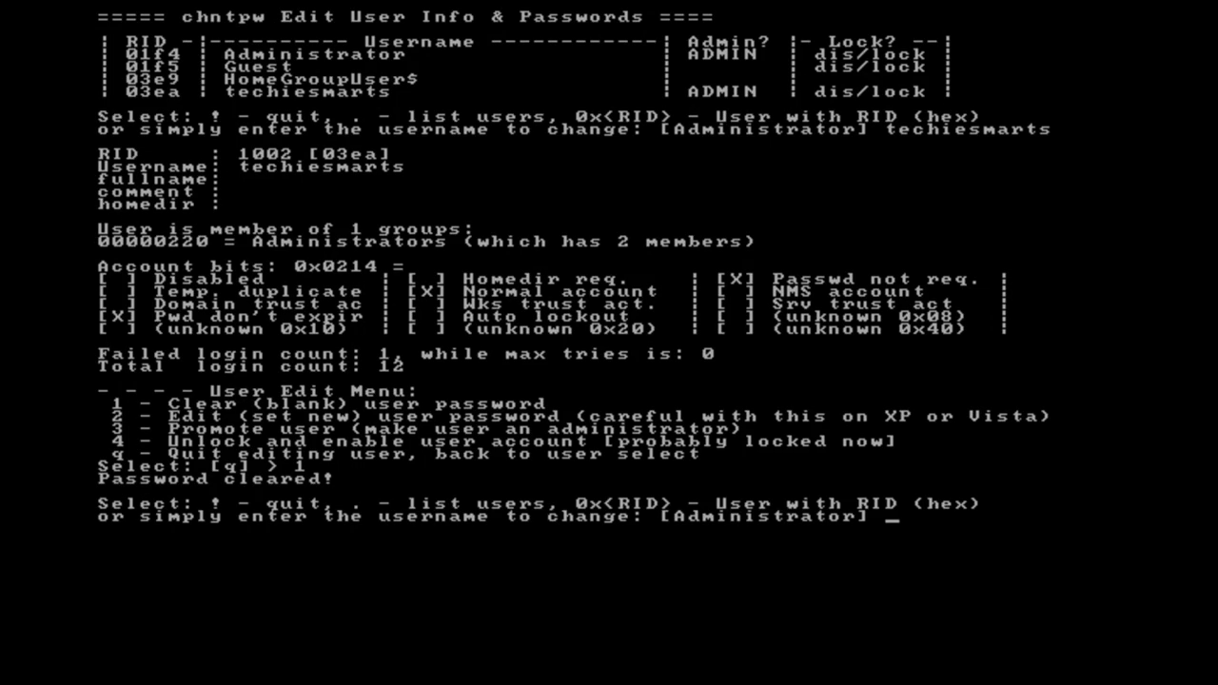
mouse_move(193, 467)
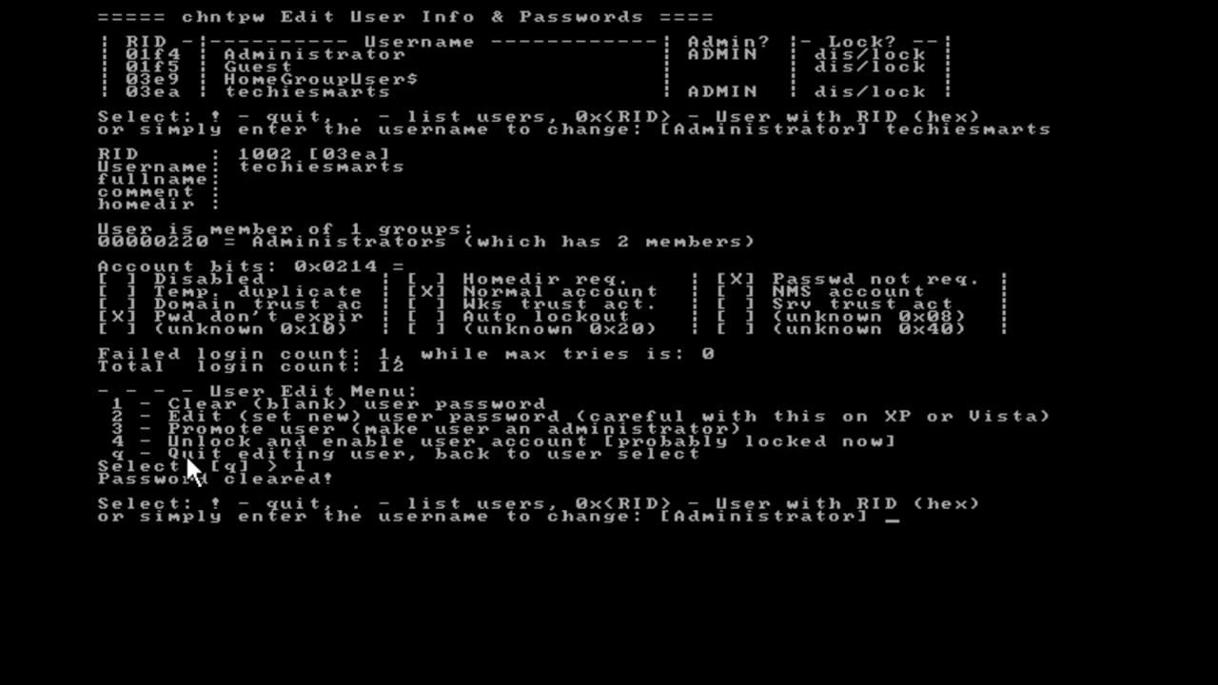
mouse_move(270, 504)
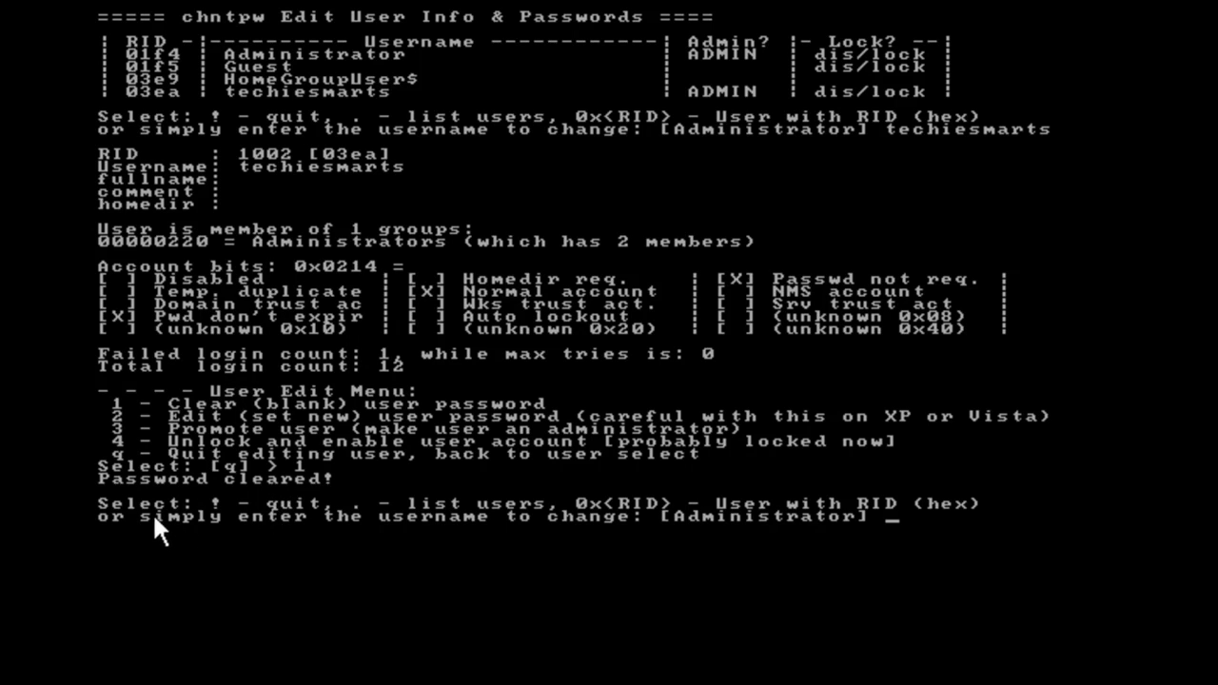
mouse_move(285, 515)
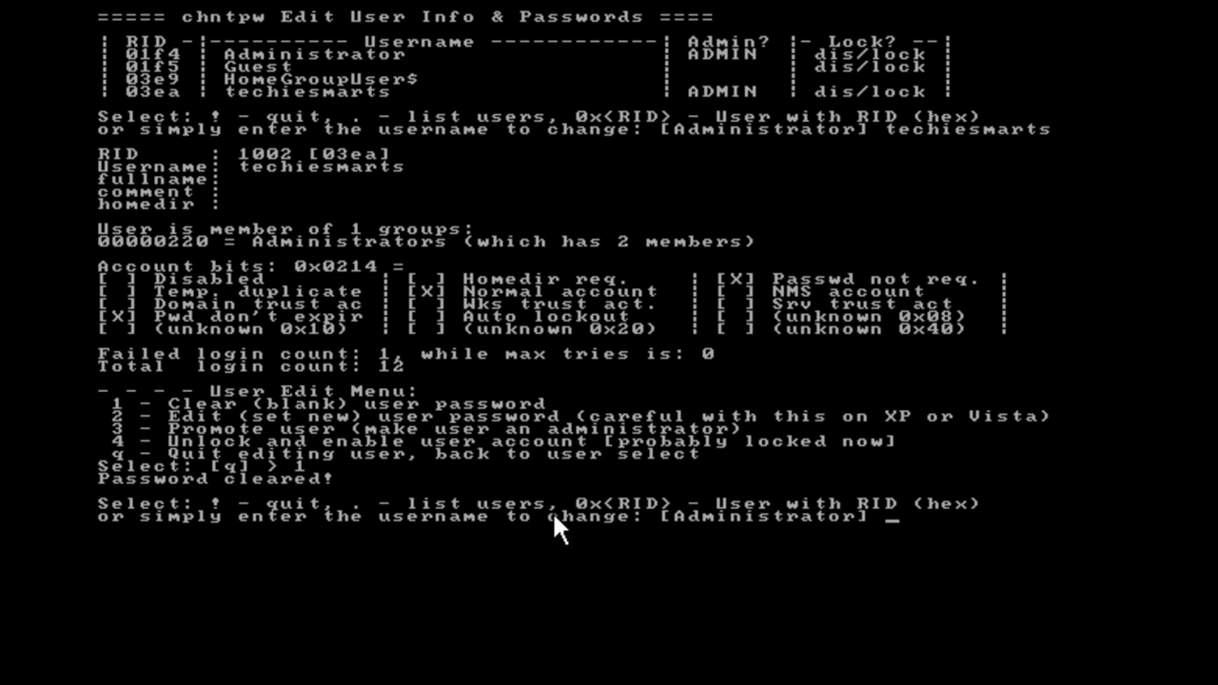
Enter '!' to quit user selection back to chntpw's main menu.
text(!)
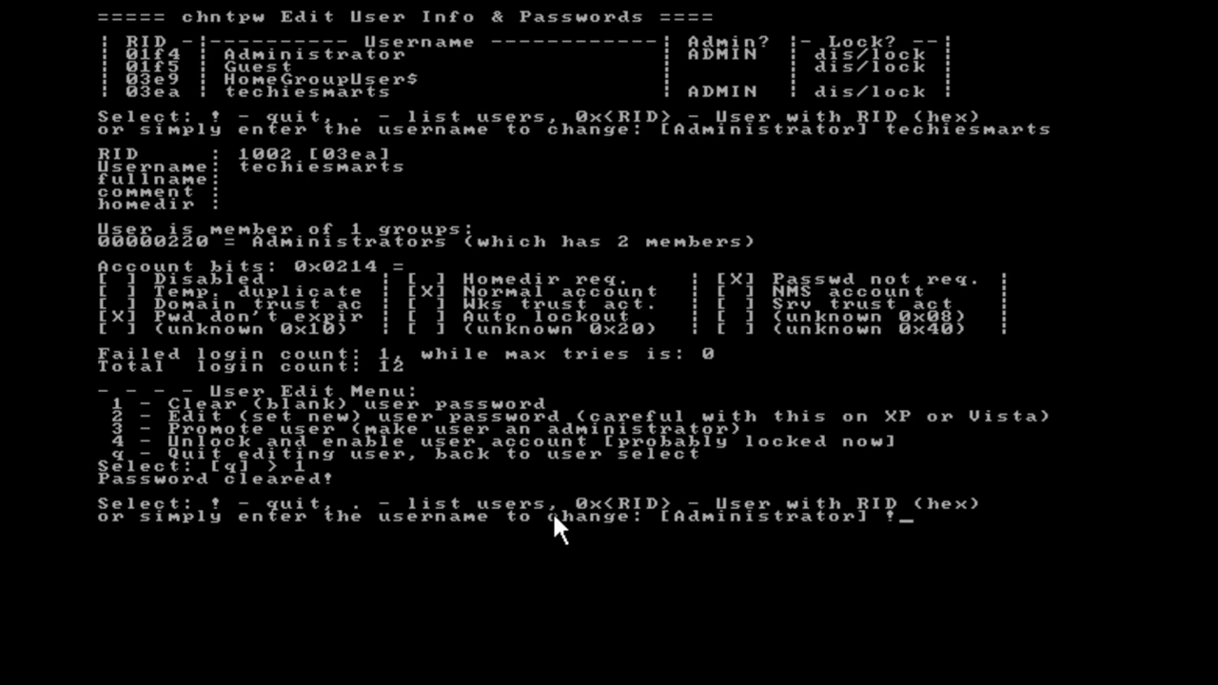
key(Return)
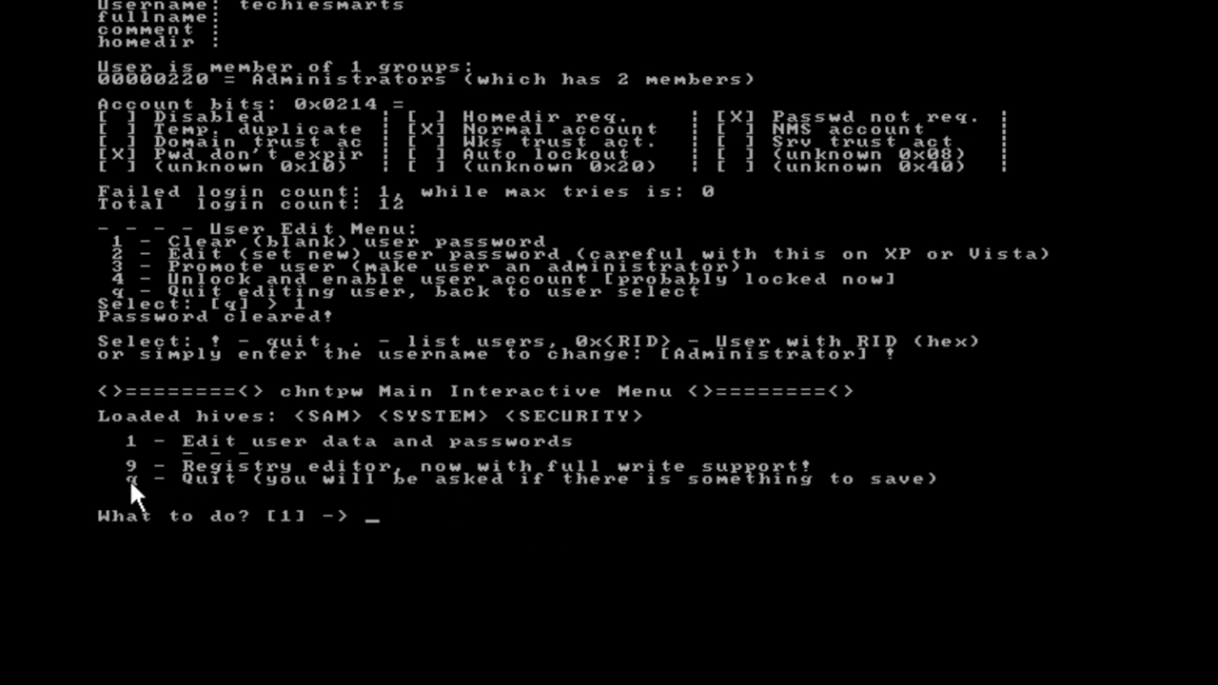
Quit chntpw, answering y to write the hives back and n to a new run.
text(q)
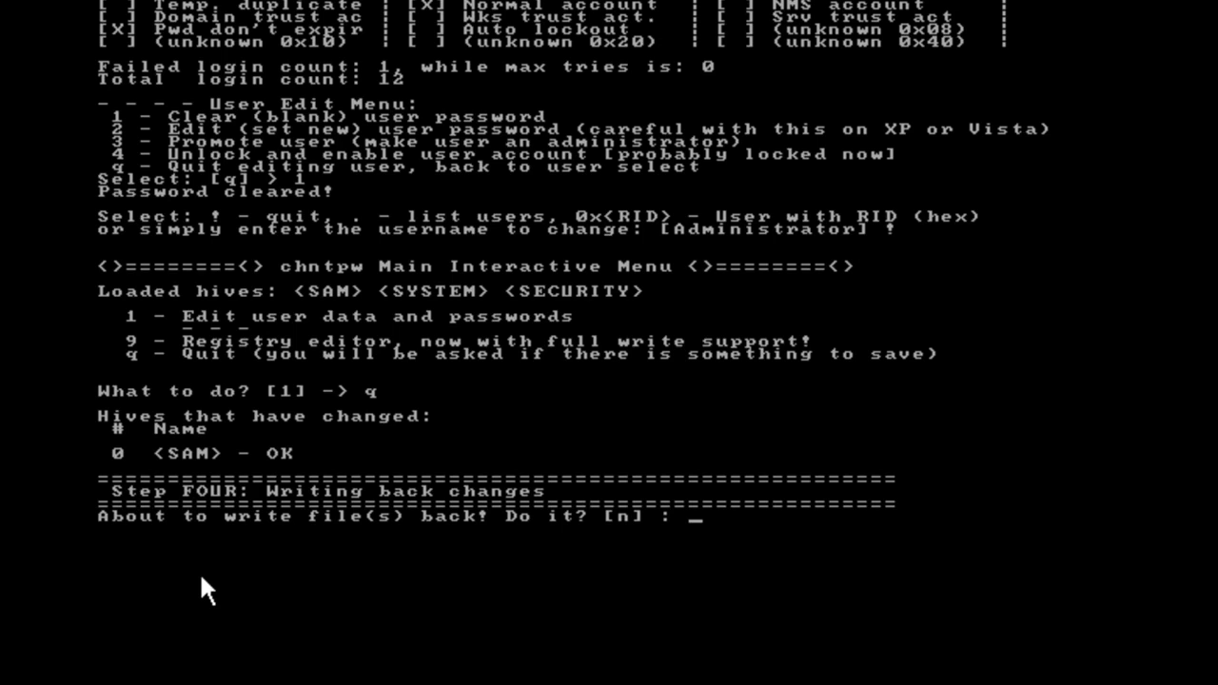
text(y)
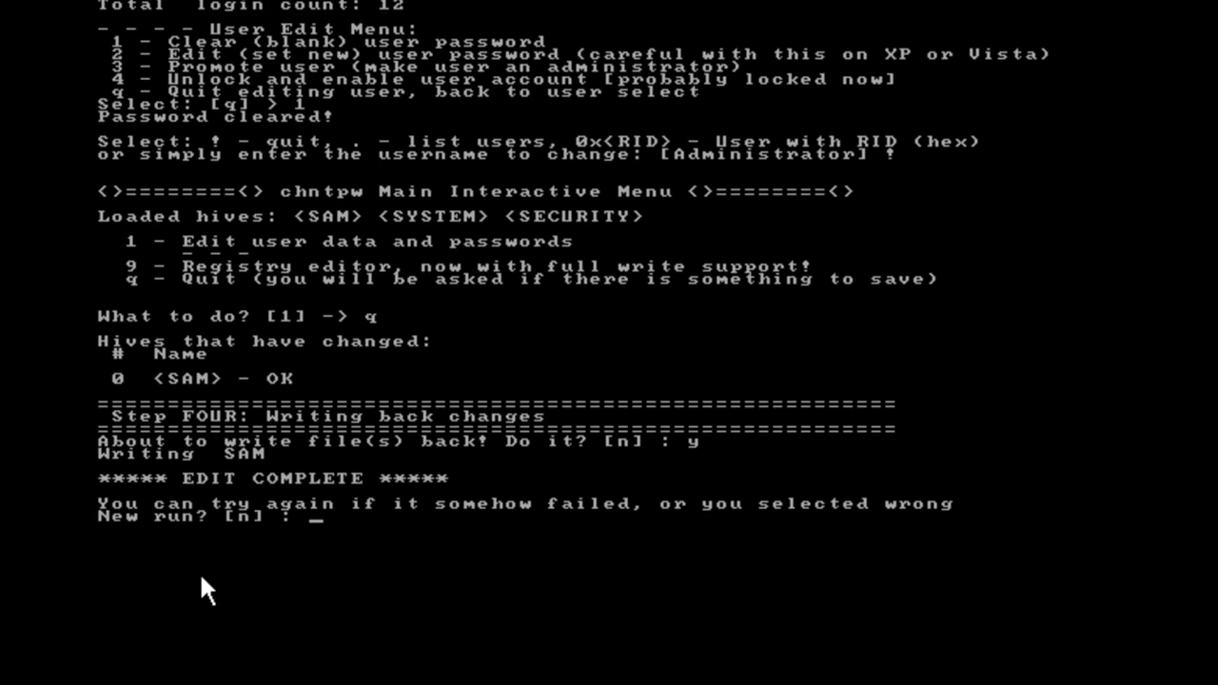
mouse_move(274, 506)
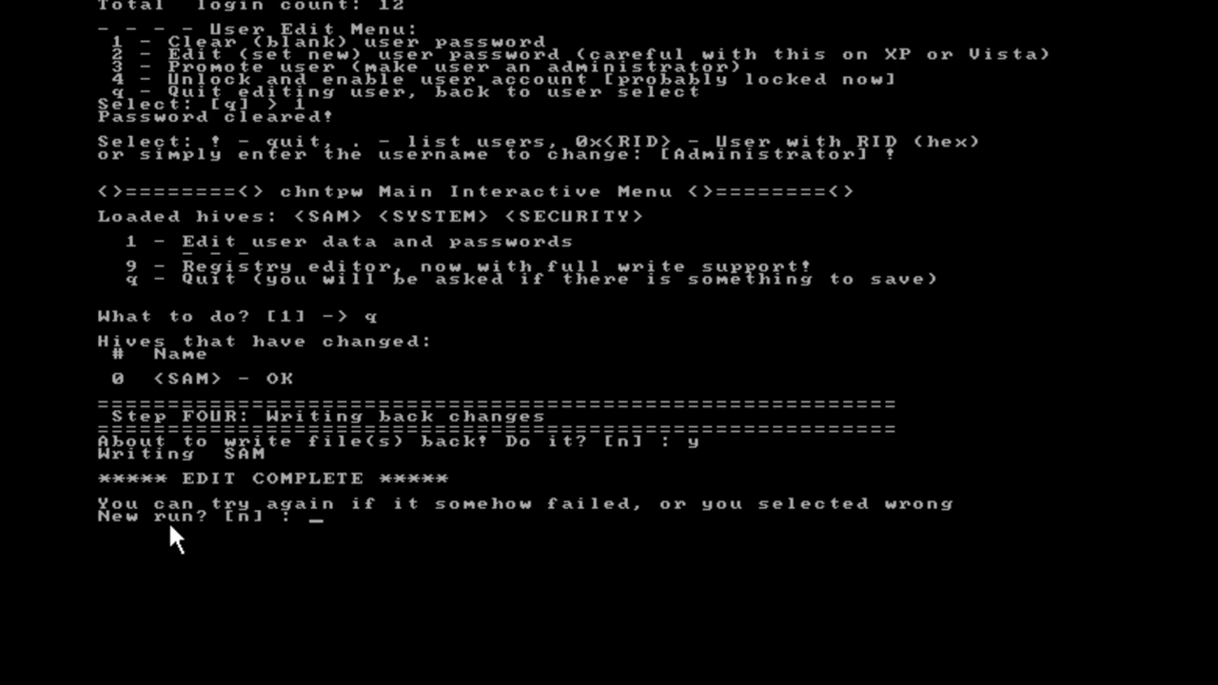
mouse_move(187, 539)
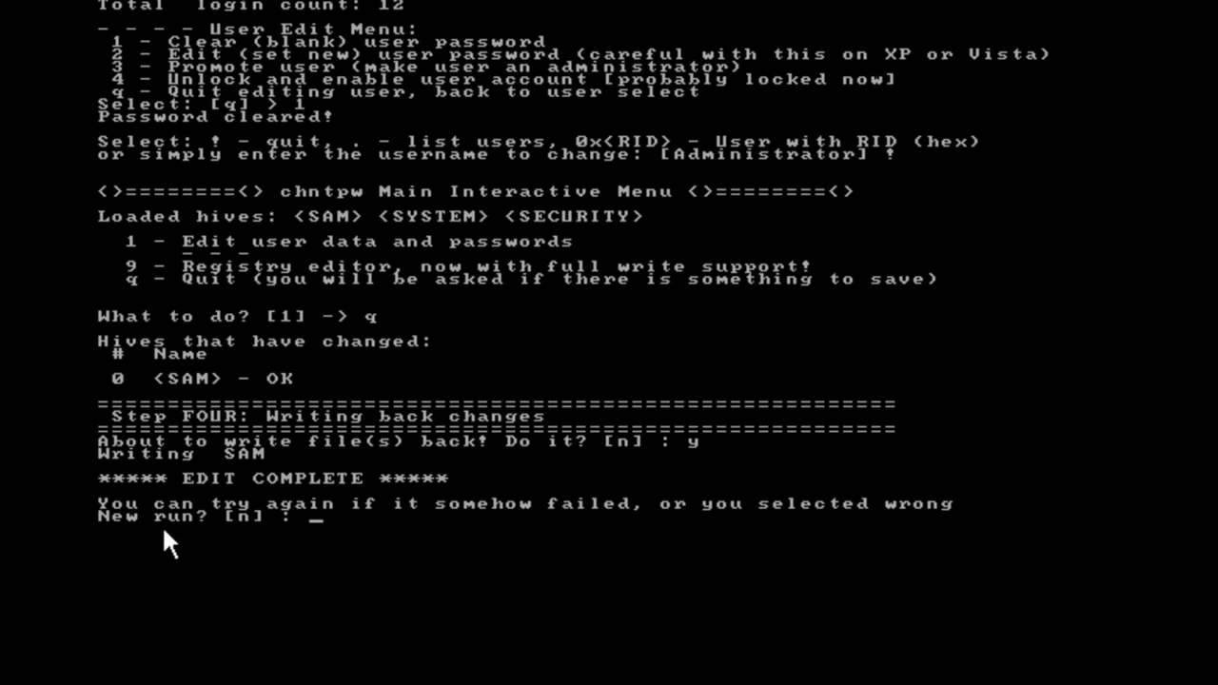
text(n)
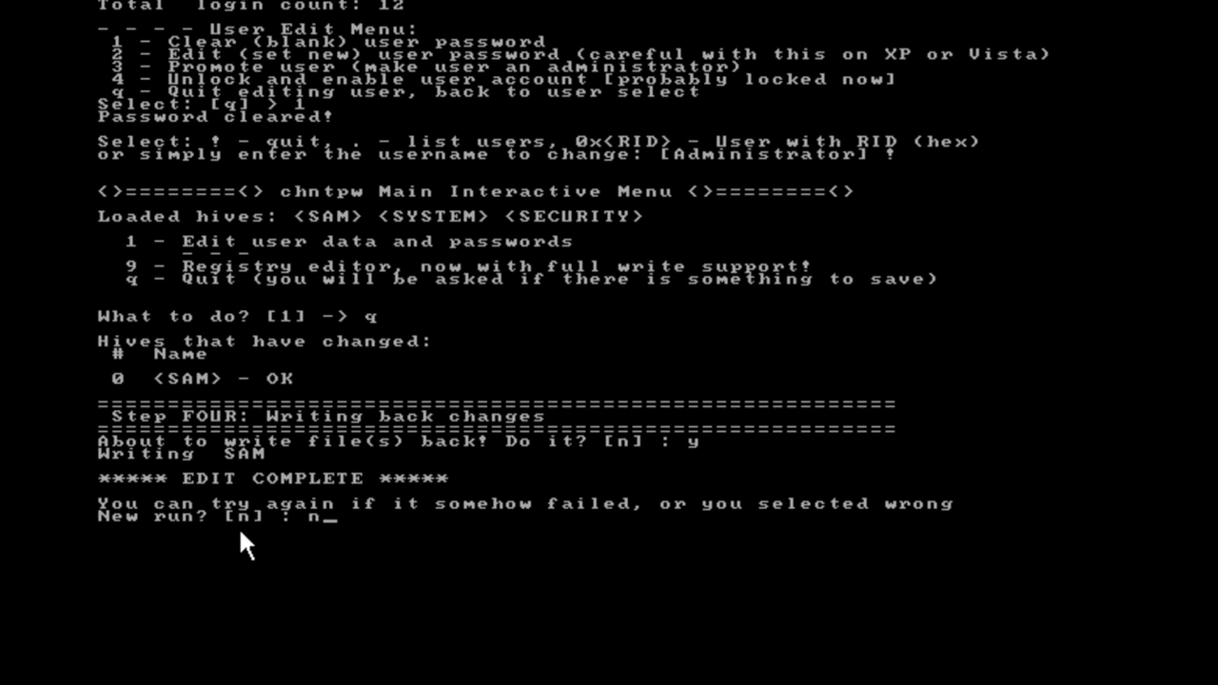
key(enter)
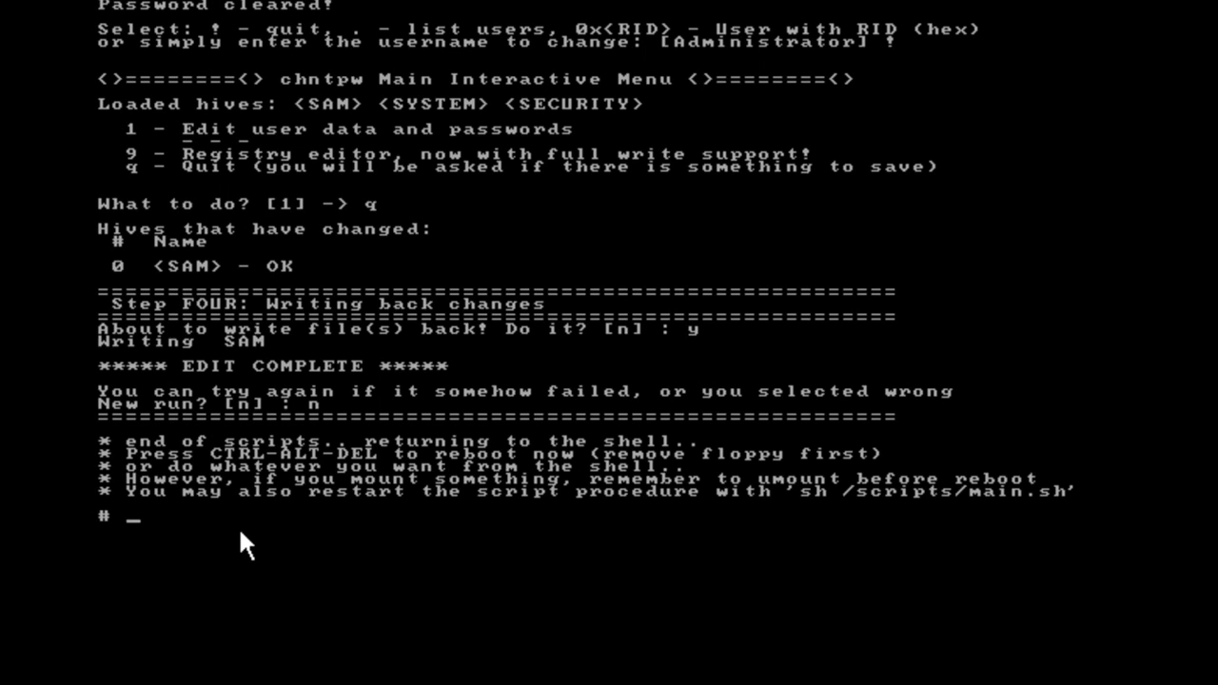
Reboot the machine from the shell prompt with the reboot command.
text(rebo)
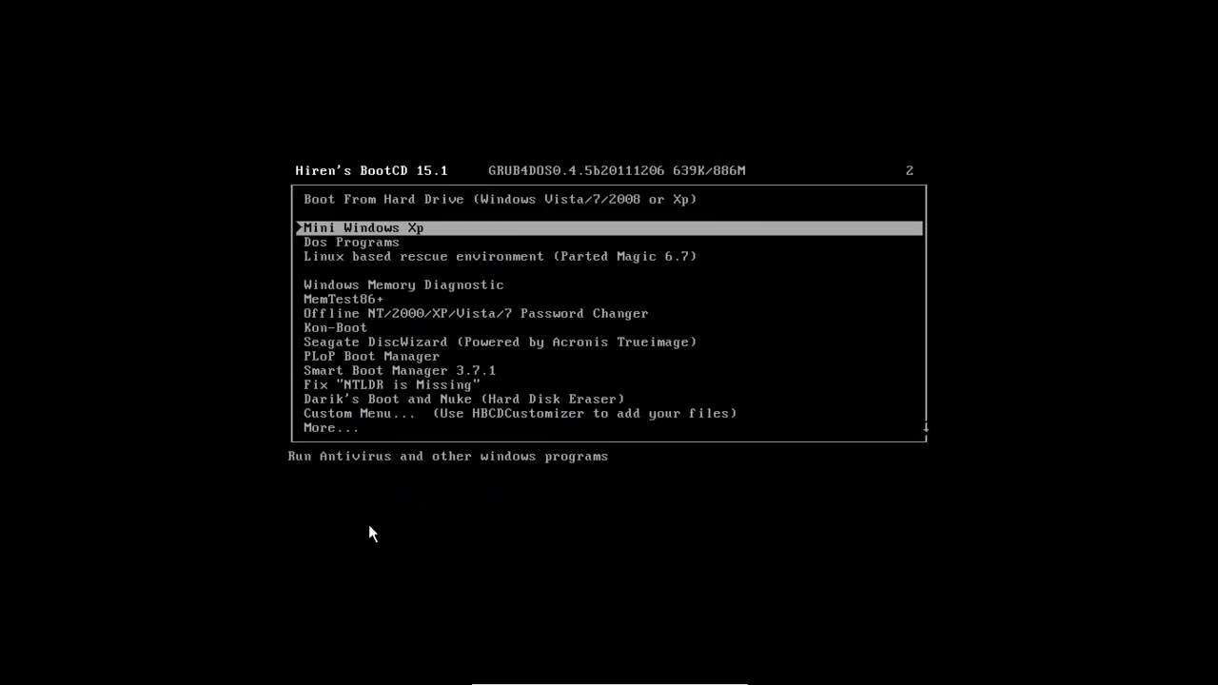
Boot from the hard drive and choose Start Windows Normally on Windows Error Recovery.
key(Up)
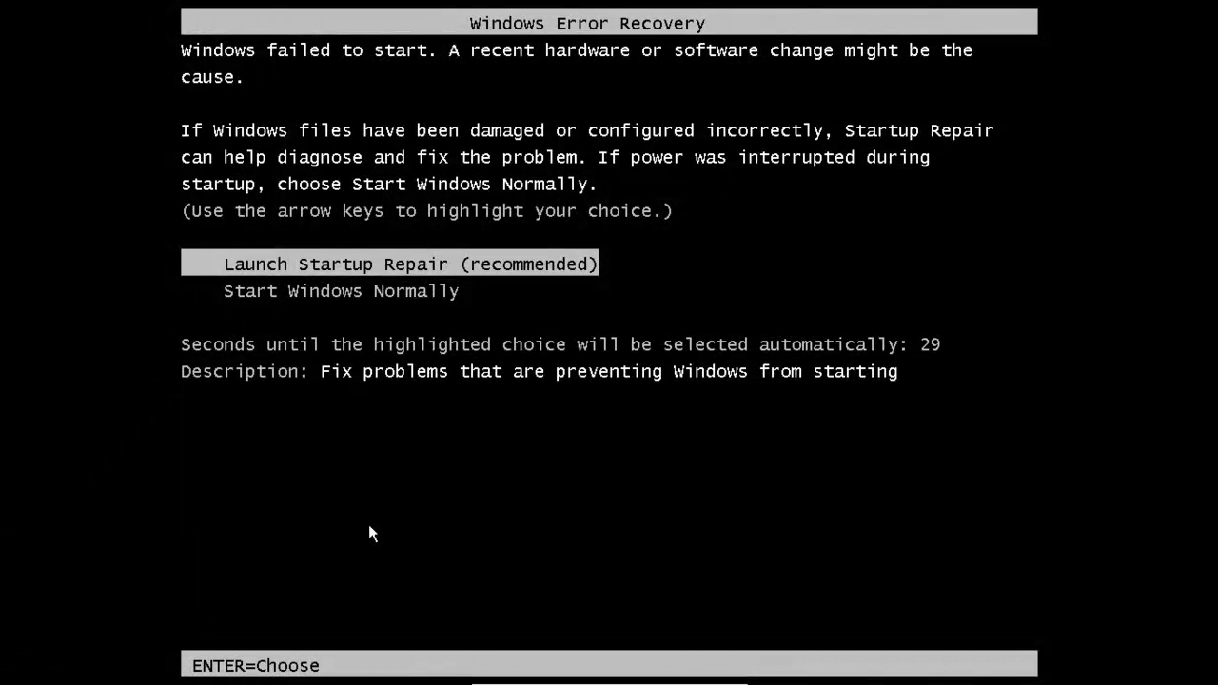
key(Down)
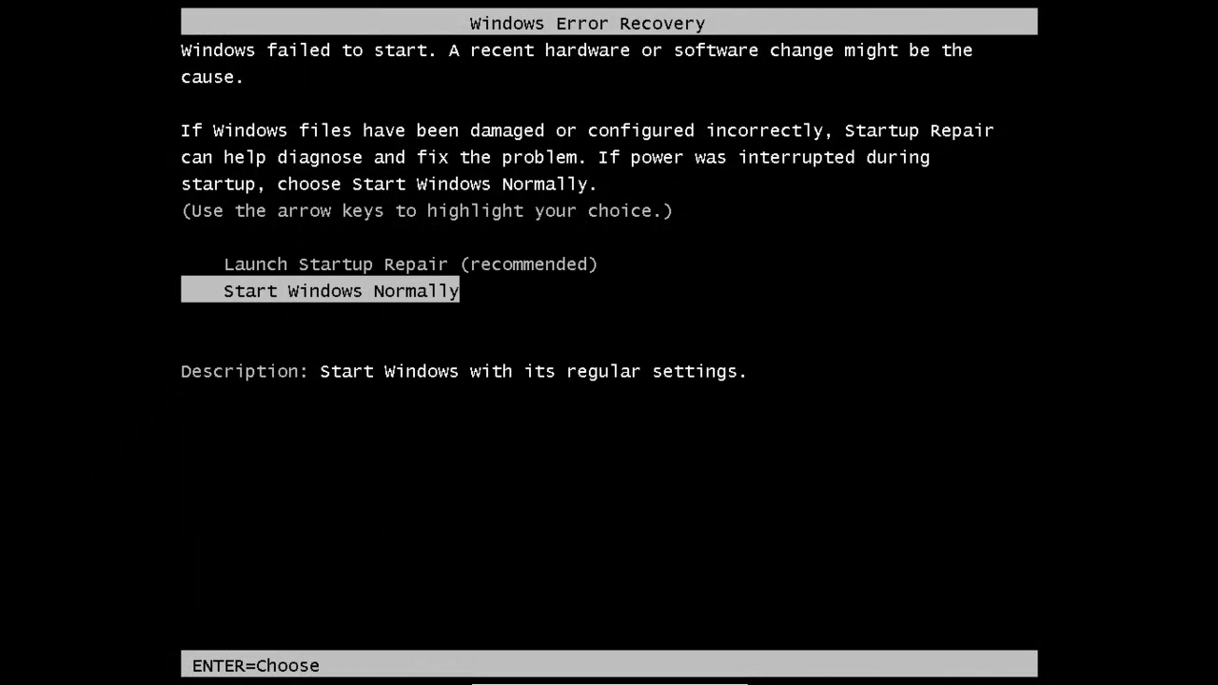
key(enter)
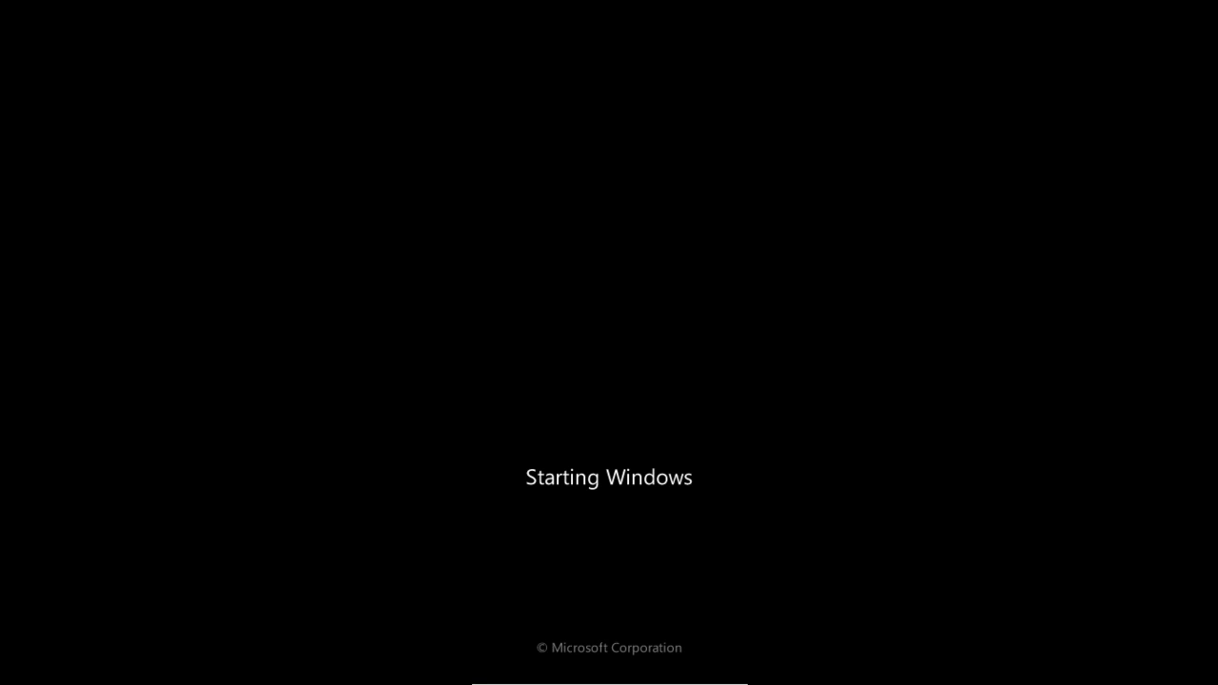